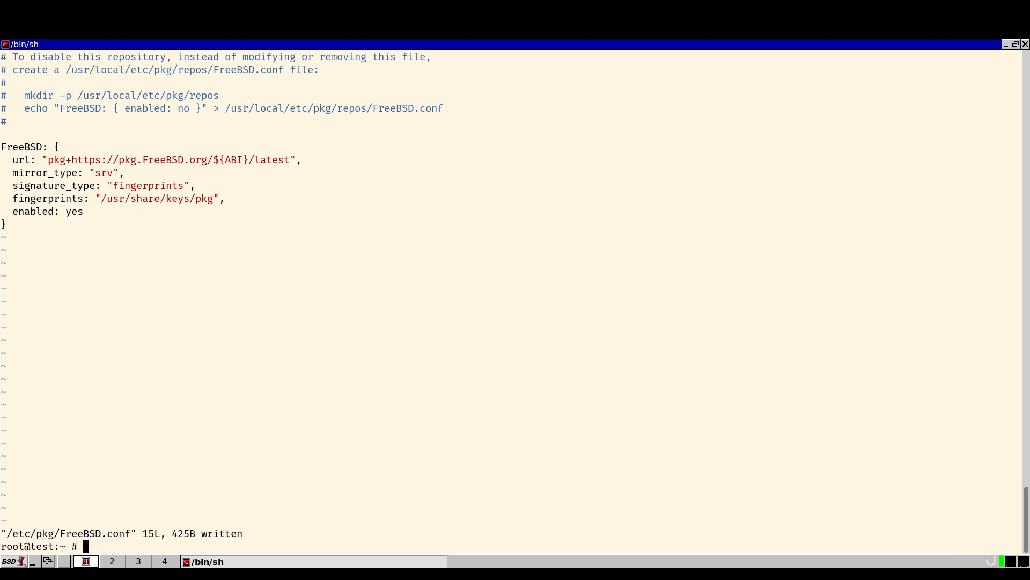
Run pkg update, then pkg install vscode rustup-init git, answering y to proceed.
{"action": "type", "text": "pkg update"}
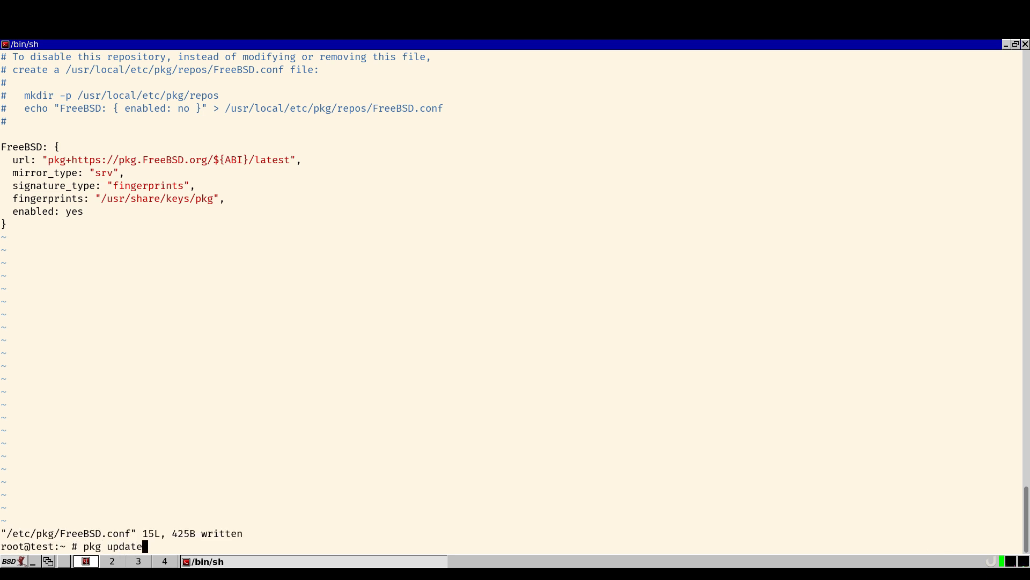
{"action": "key", "text": "Return"}
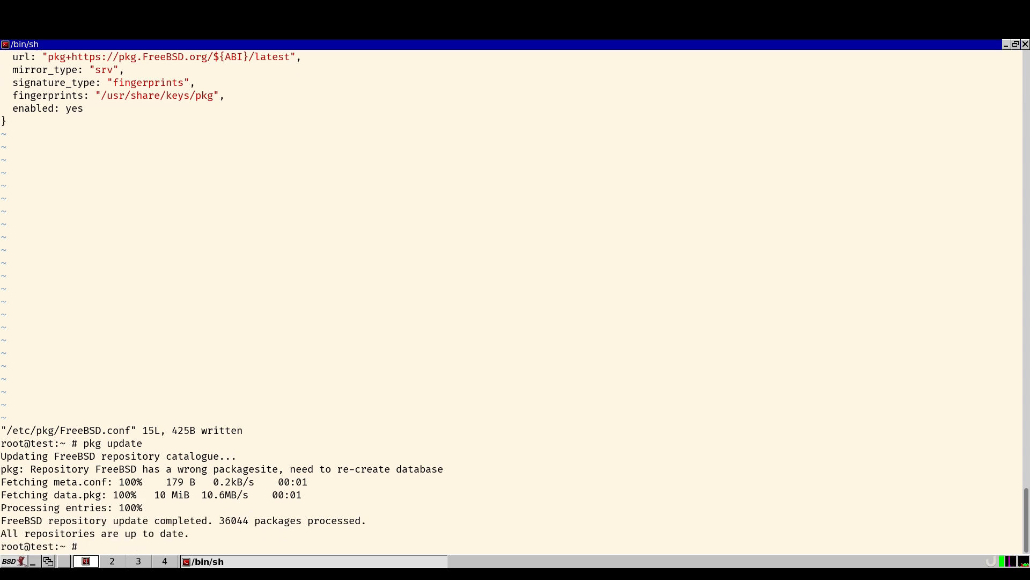
{"action": "type", "text": "pkg"}
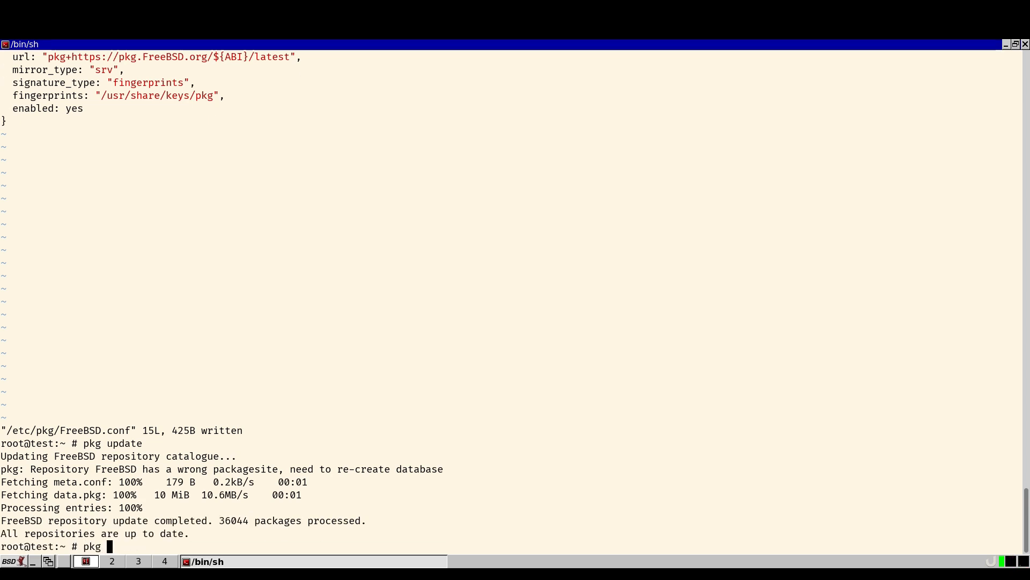
{"action": "type", "text": "install vscode rust"}
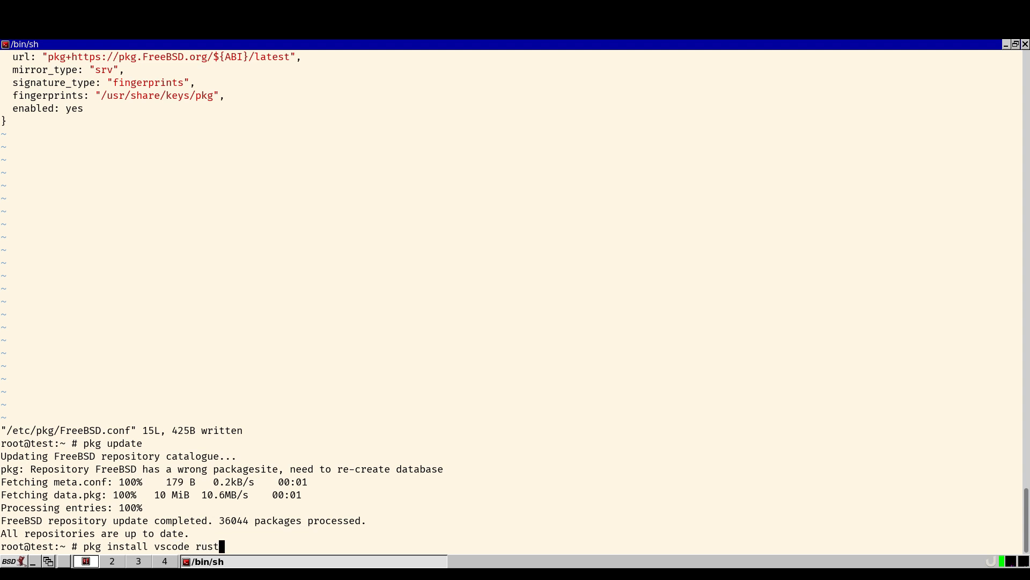
{"action": "type", "text": "up-init"}
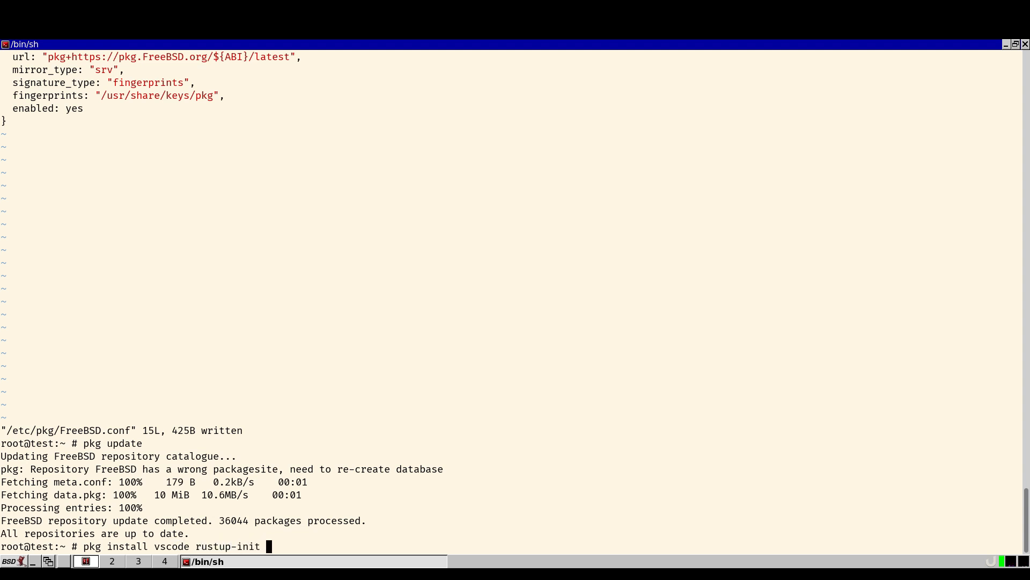
{"action": "type", "text": "git"}
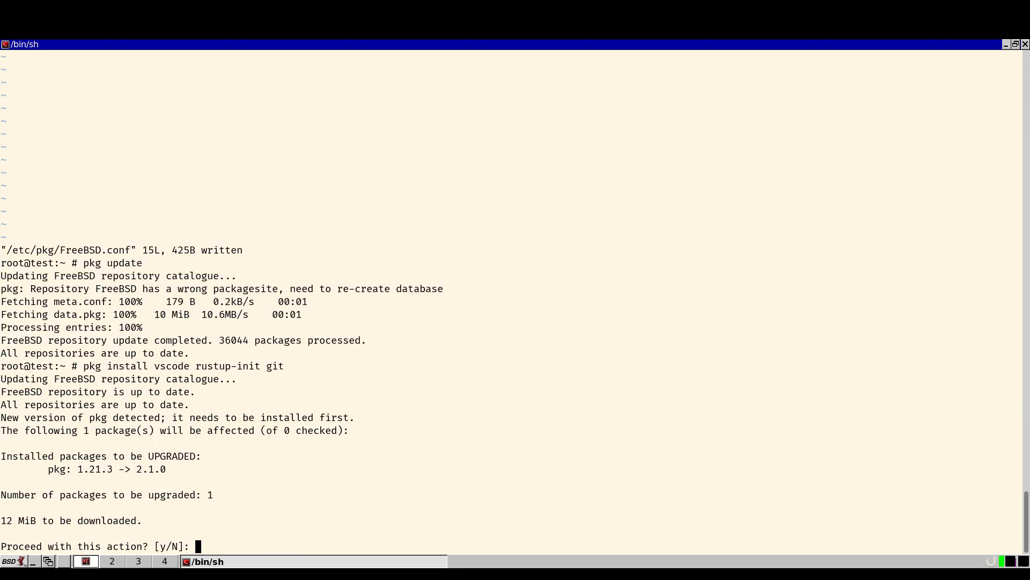
{"action": "type", "text": "y"}
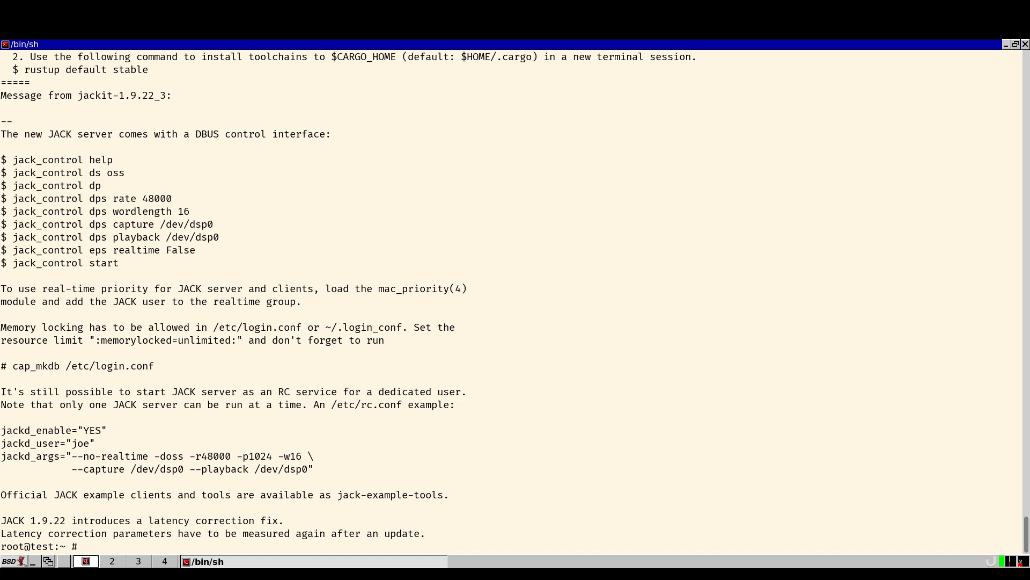
Exit the root shell with Ctrl+D to return to the regular user's prompt.
{"action": "key", "text": "ctrl+d"}
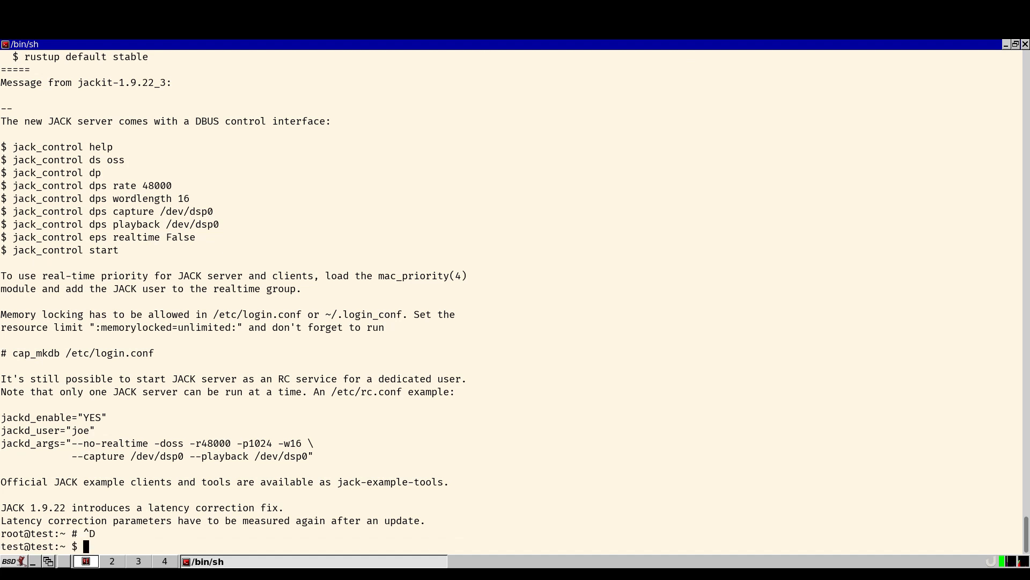
{"action": "scroll", "scroll_direction": "down", "scroll_amount": 3}
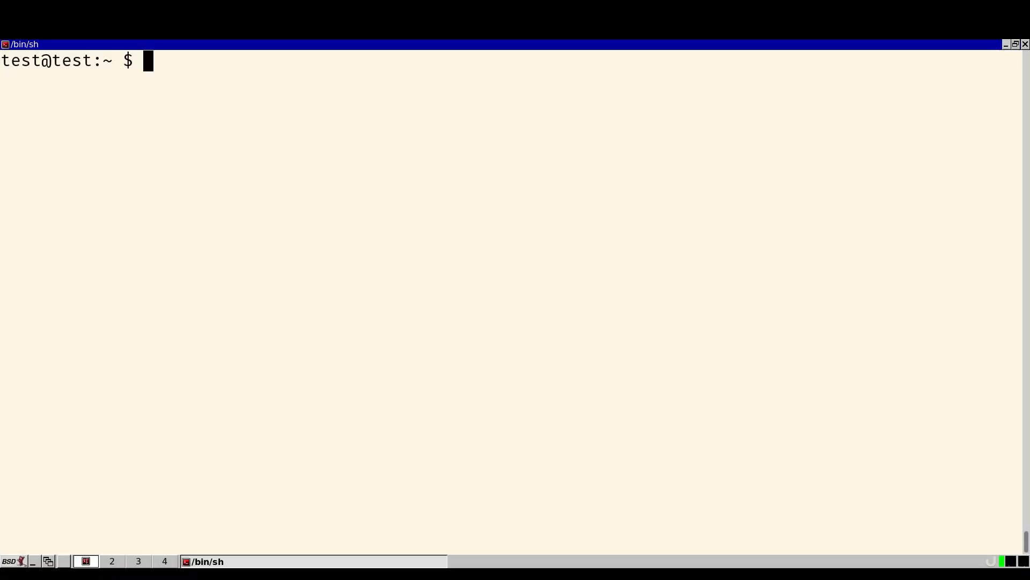
Run rustup-init --profile minimal for nightly-2025-02-22 with rust-src,cargo,rustc-dev,llvm-tools-preview -y.
{"action": "type", "text": "rustup-init --"}
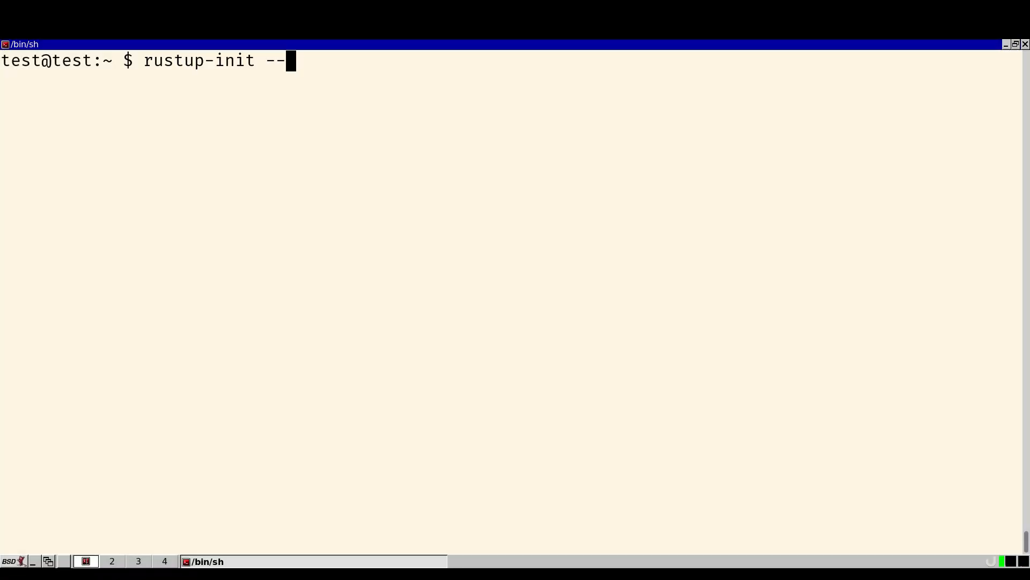
{"action": "type", "text": "profile minim"}
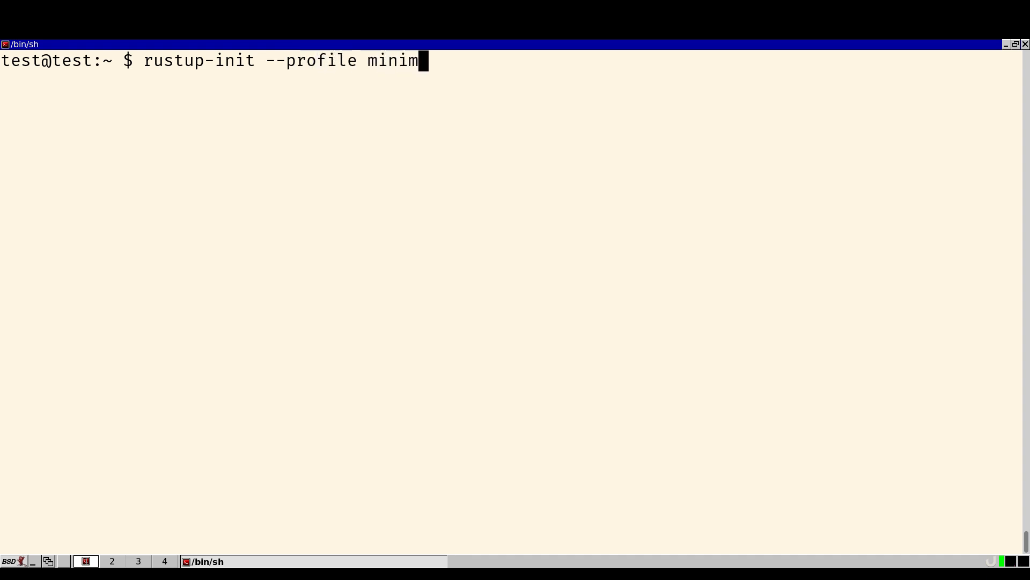
{"action": "type", "text": "al --default-toolchain nightly-2025-"}
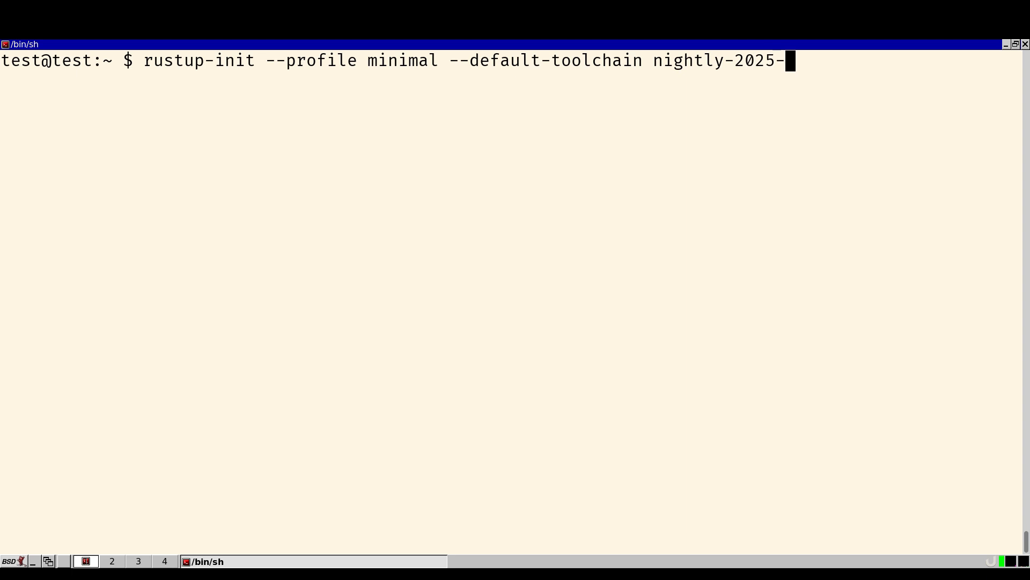
{"action": "type", "text": "02-22 -c"}
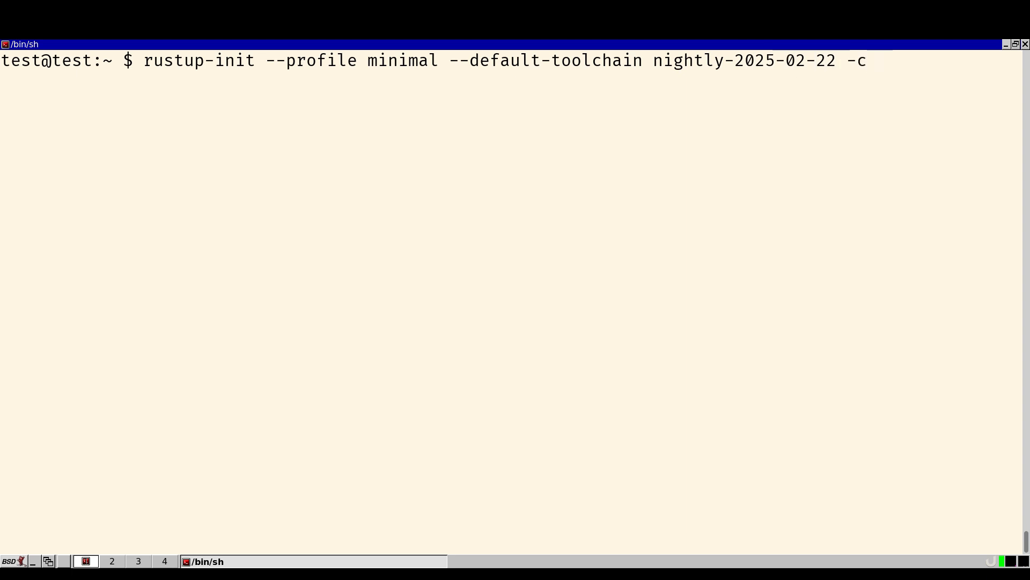
{"action": "type", "text": "rust-sr"}
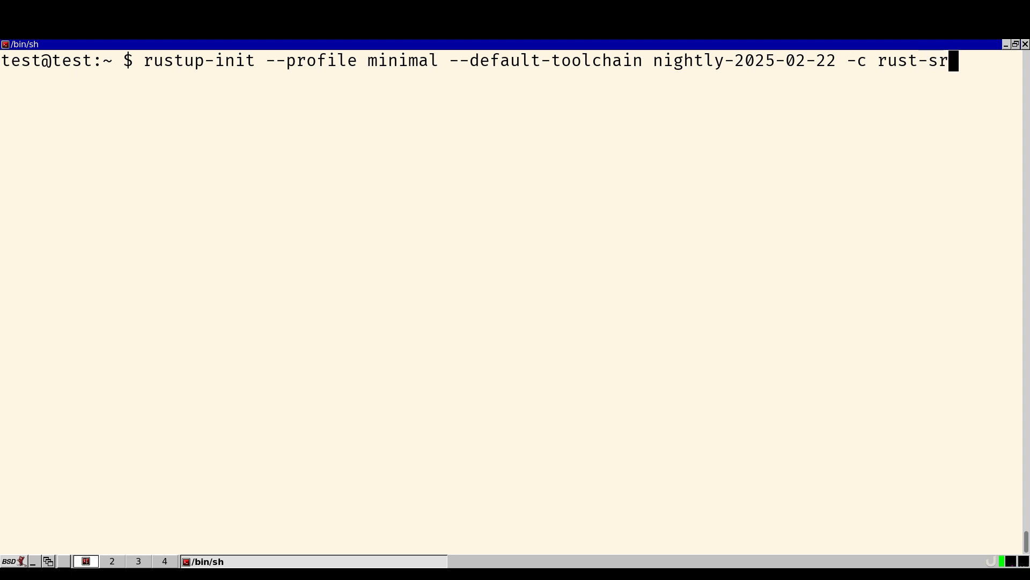
{"action": "type", "text": "c,cargo"}
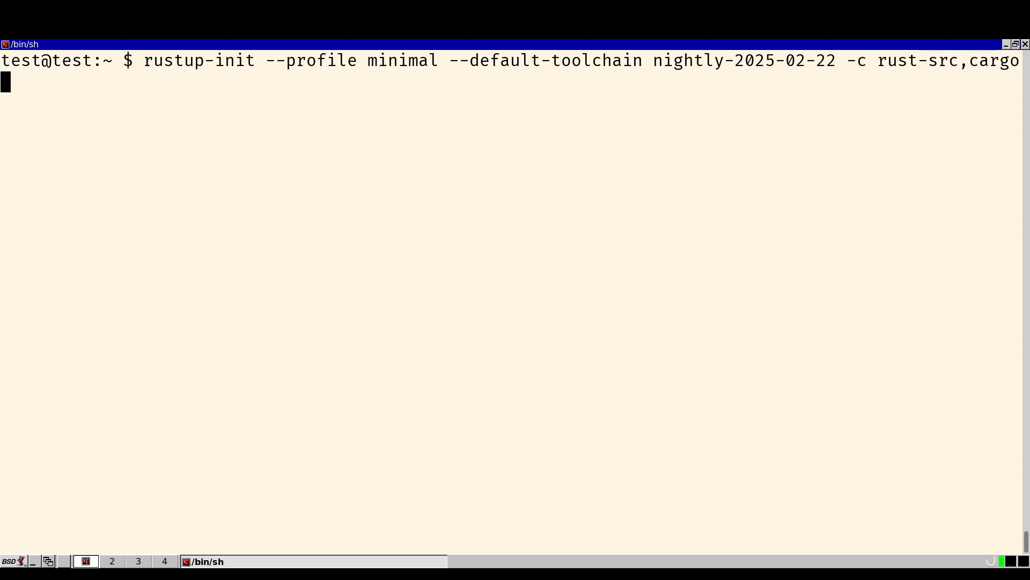
{"action": "type", "text": ",rustc"}
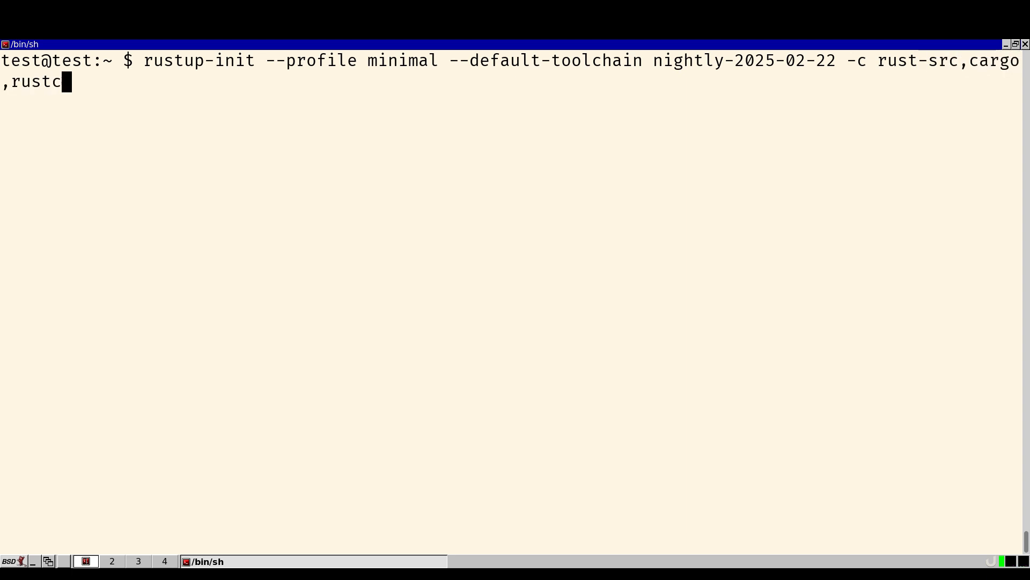
{"action": "type", "text": "-dev,llv"}
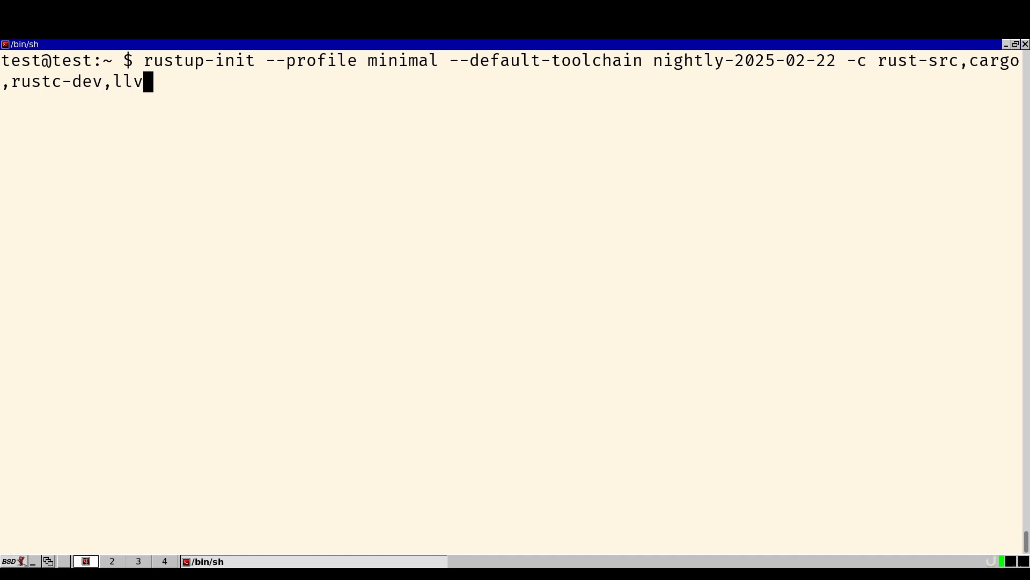
{"action": "type", "text": "m-tools-preview -y"}
{"action": "type", "text": ". \"$HOME/.cargo/env"}
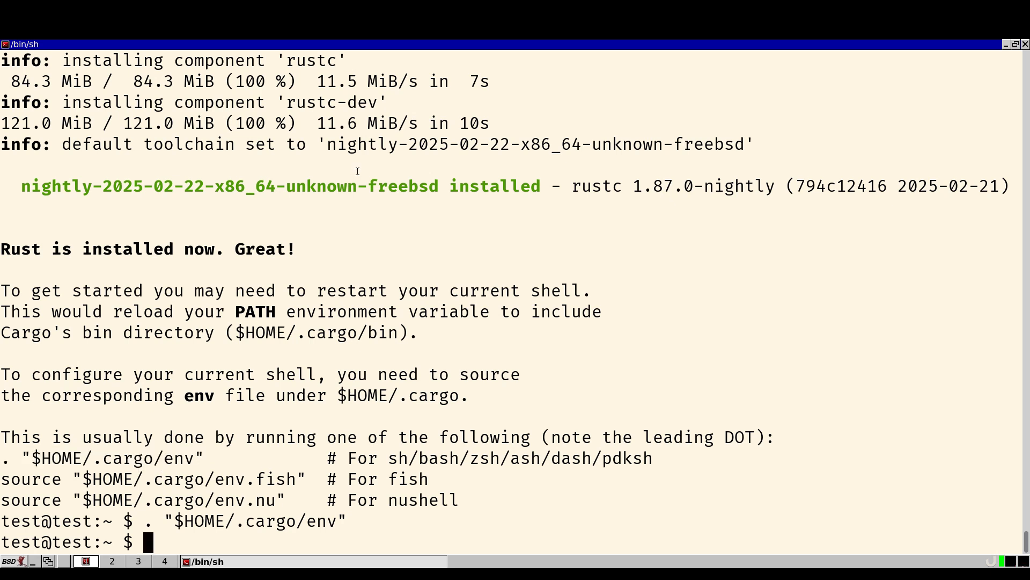
Create a git directory with mkdir after sourcing Cargo's environment.
{"action": "type", "text": "mkdir"}
{"action": "type", "text": "cd git/"}
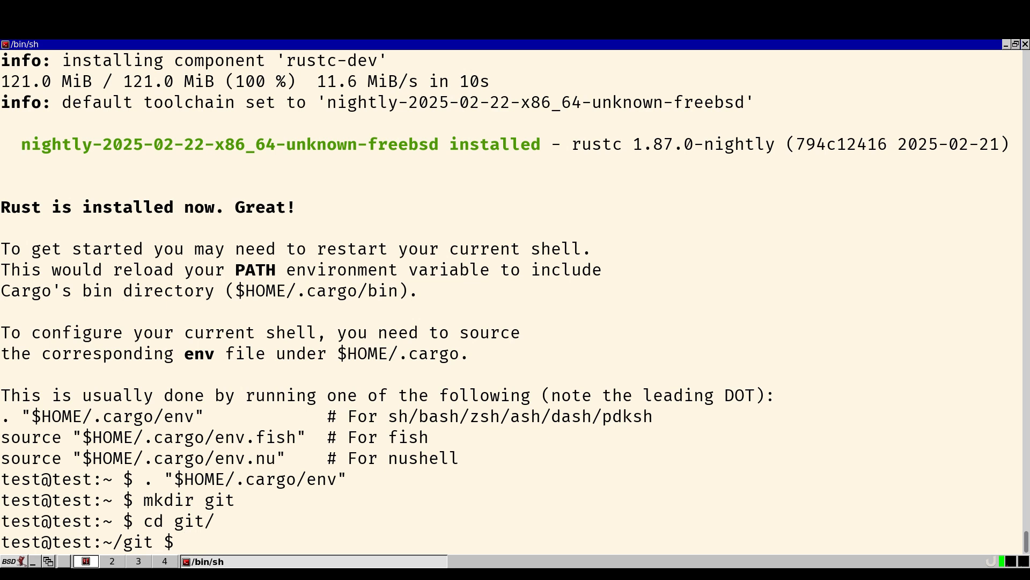
{"action": "type", "text": "git clone https://github.com"}
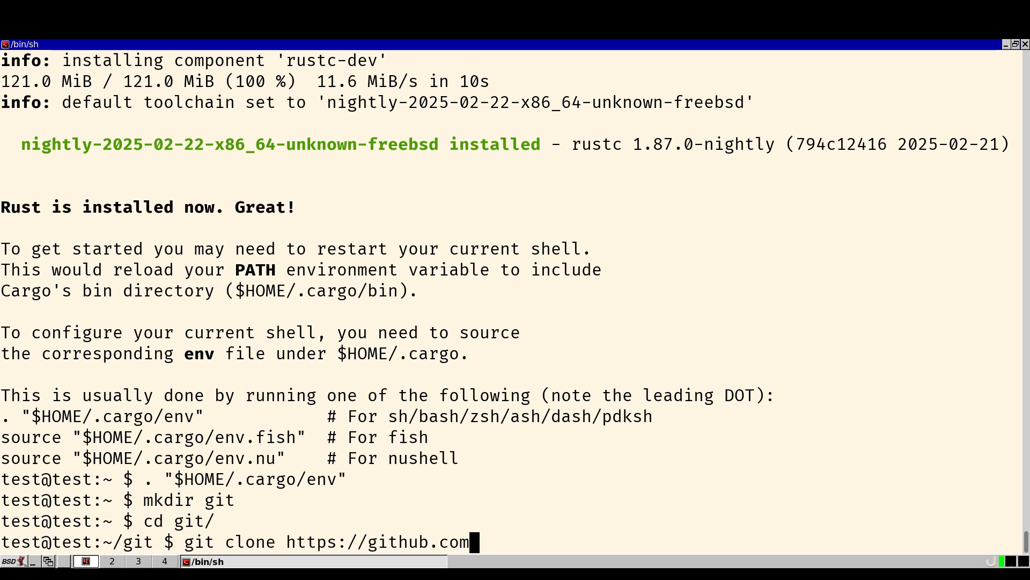
{"action": "type", "text": "/"}
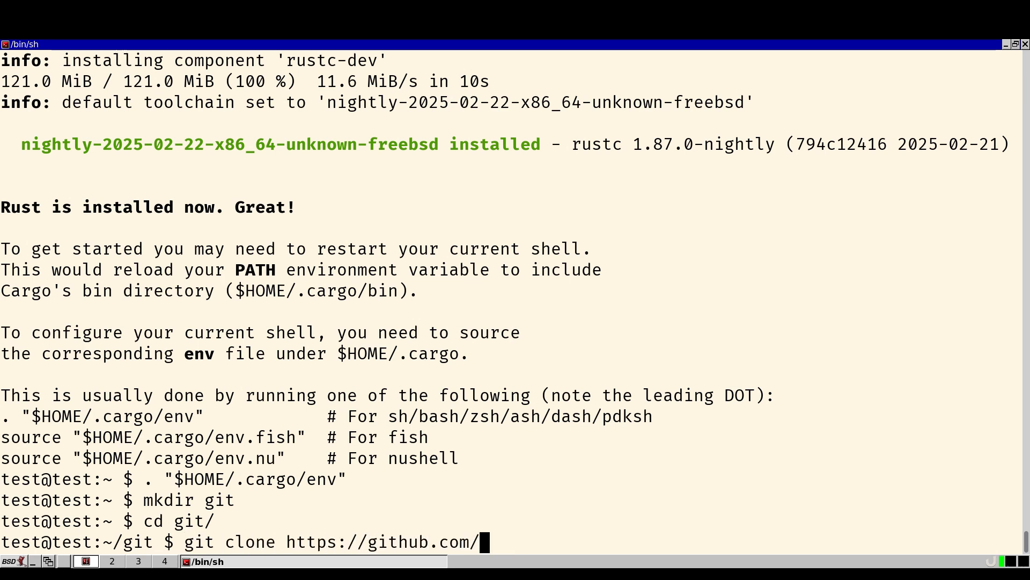
{"action": "type", "text": "cordx56/rustowl.git"}
{"action": "type", "text": "cd rustowl/"}
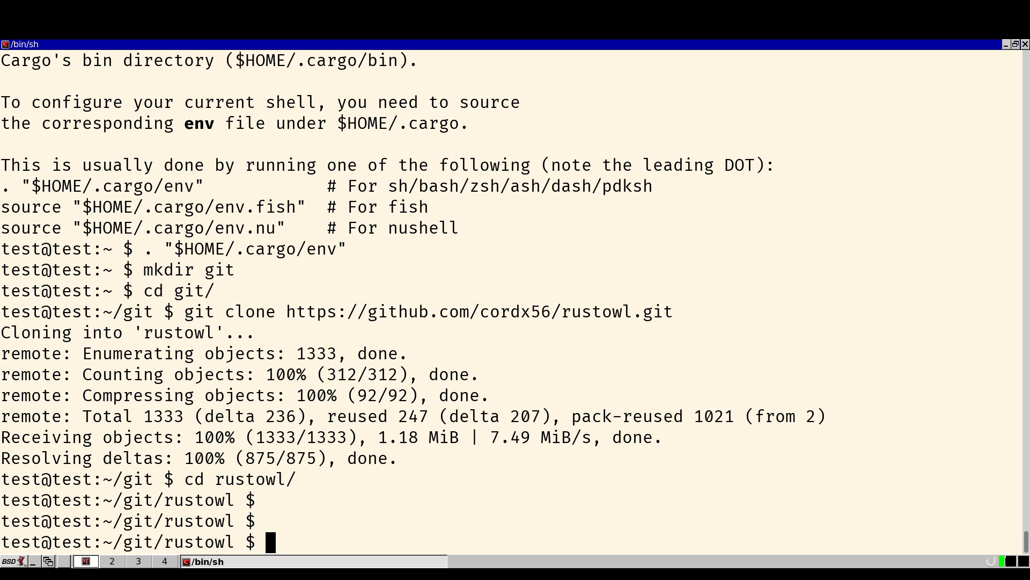
{"action": "type", "text": "git checkout v"}
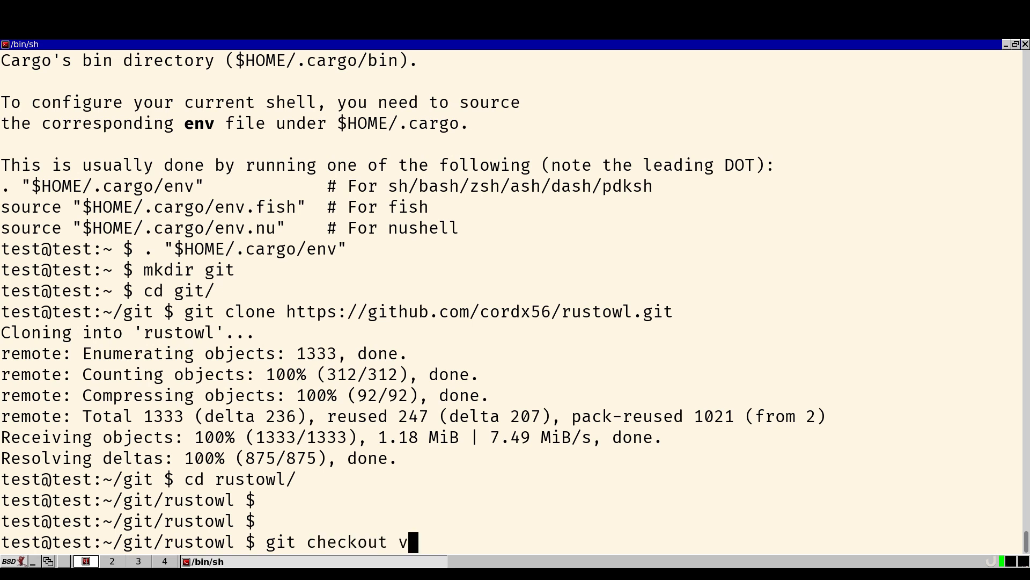
{"action": "type", "text": "0.1.4"}
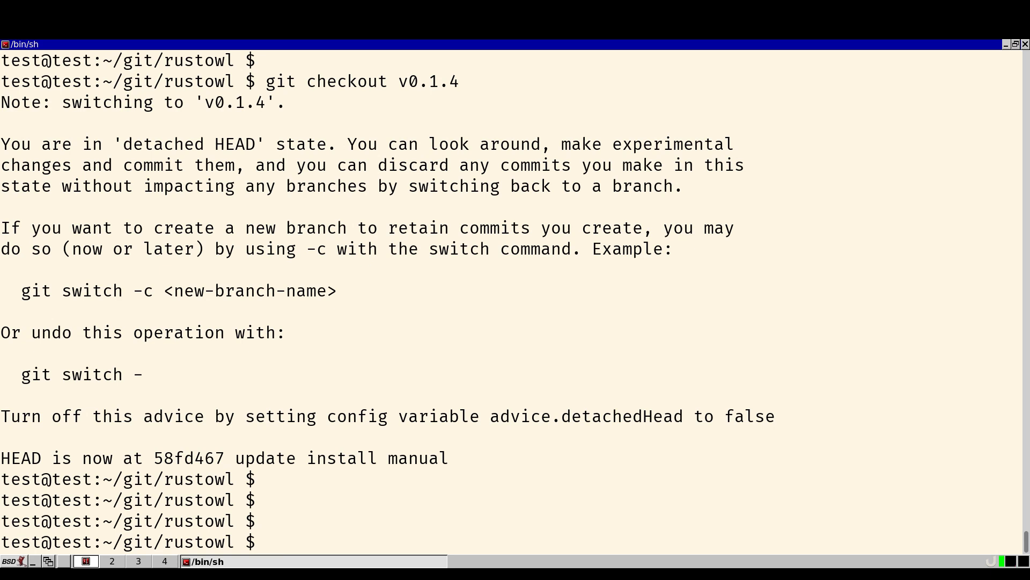
Run rustup run nightly-2025-02-22 cargo install --path . --locked in the rustowl folder.
{"action": "type", "text": "rust"}
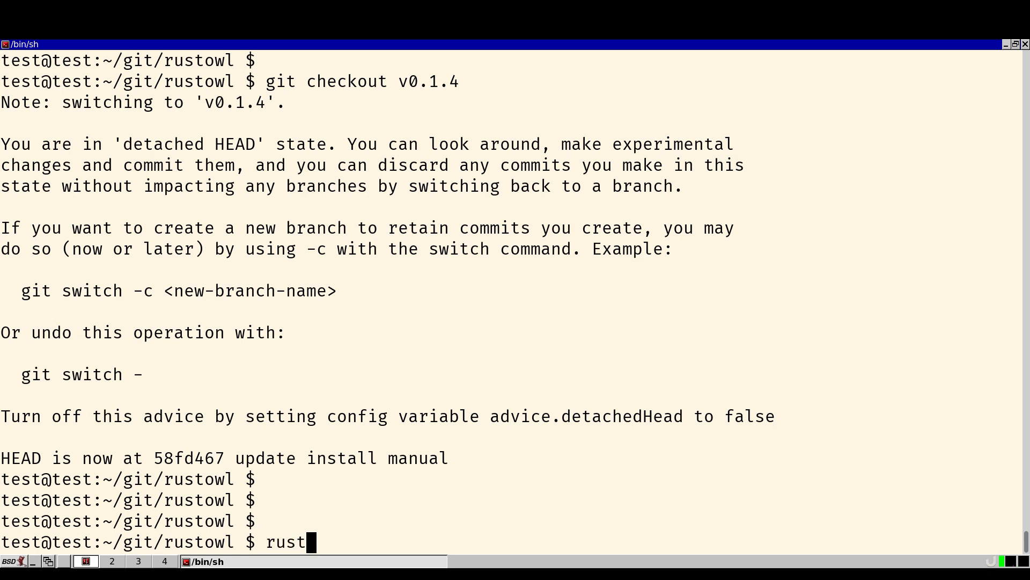
{"action": "type", "text": "up"}
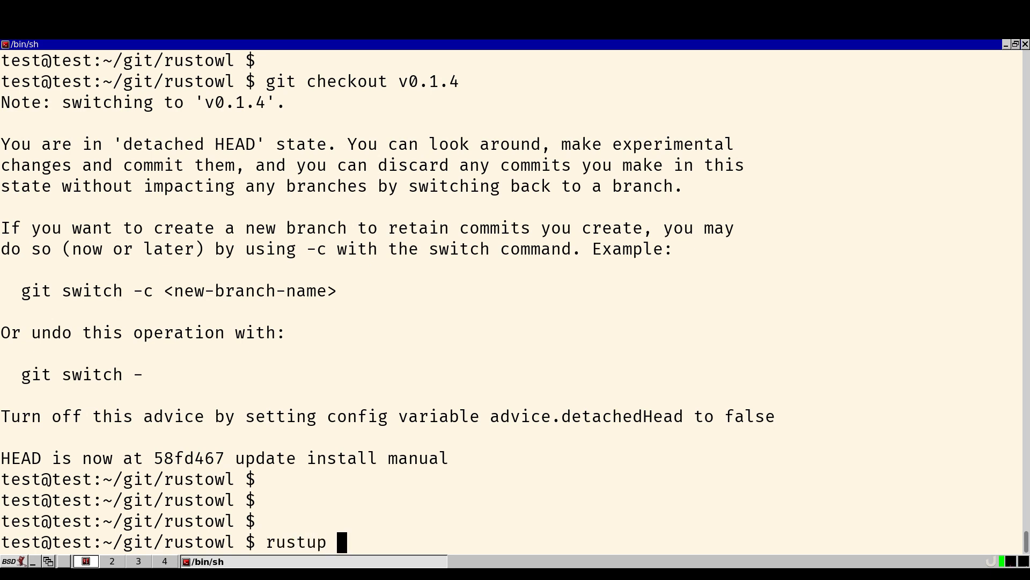
{"action": "type", "text": "run"}
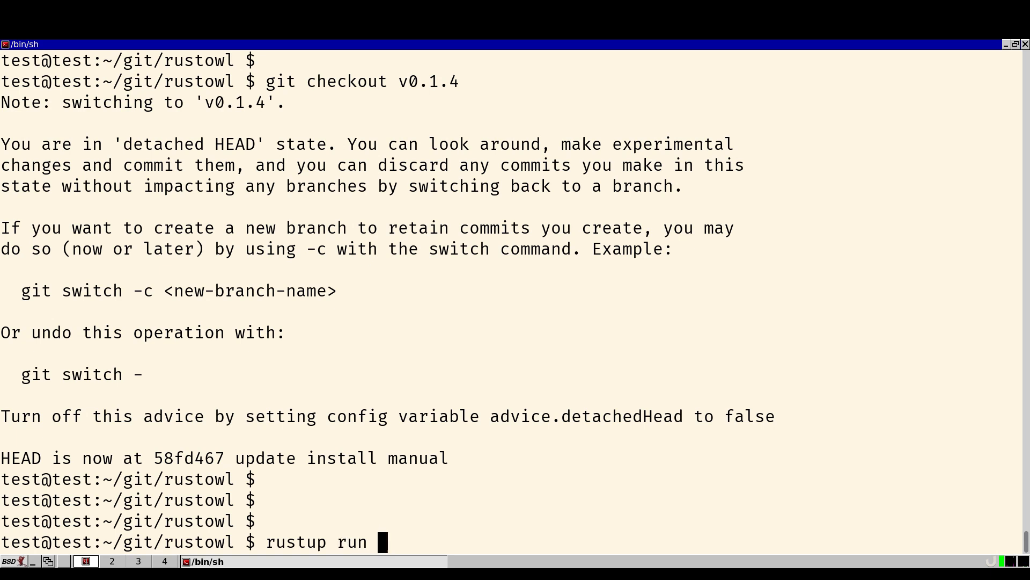
{"action": "type", "text": "nightly-20"}
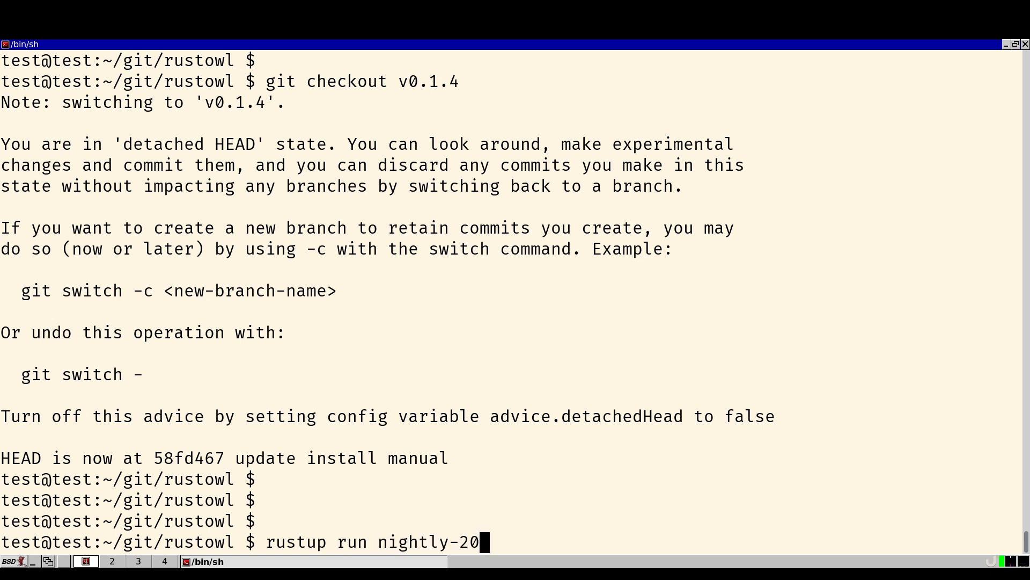
{"action": "type", "text": "25-02"}
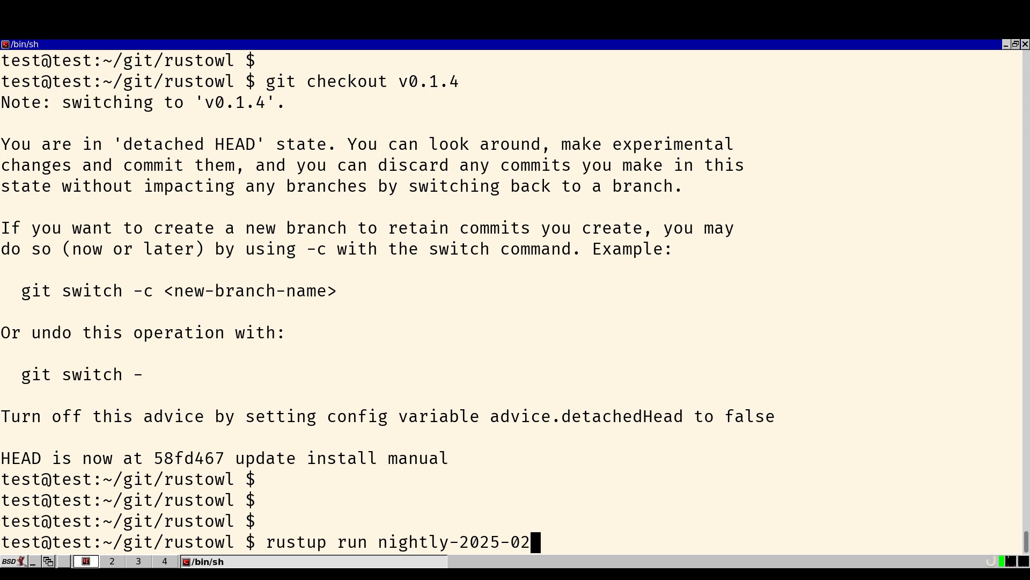
{"action": "type", "text": "-22"}
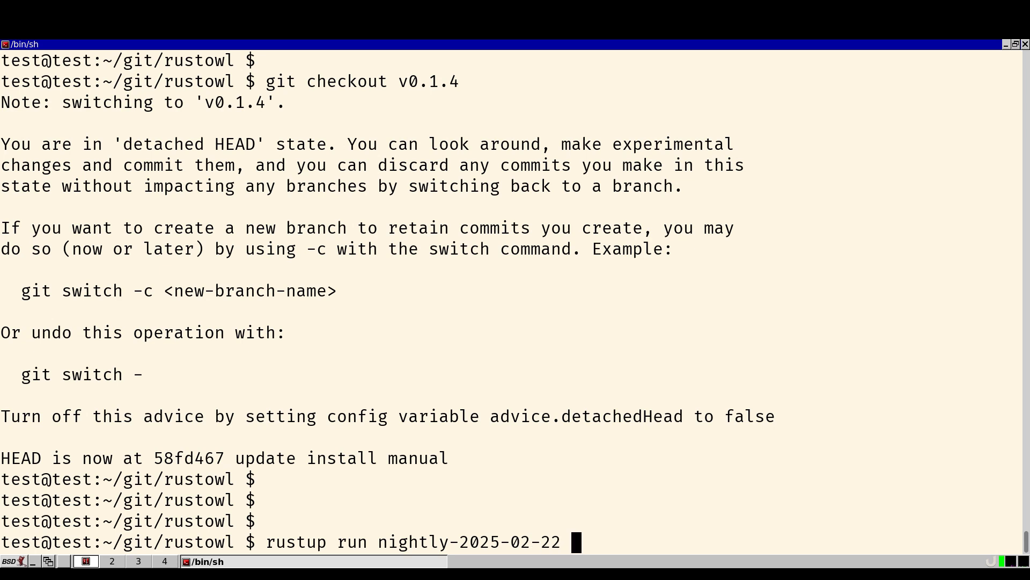
{"action": "type", "text": "cargo install"}
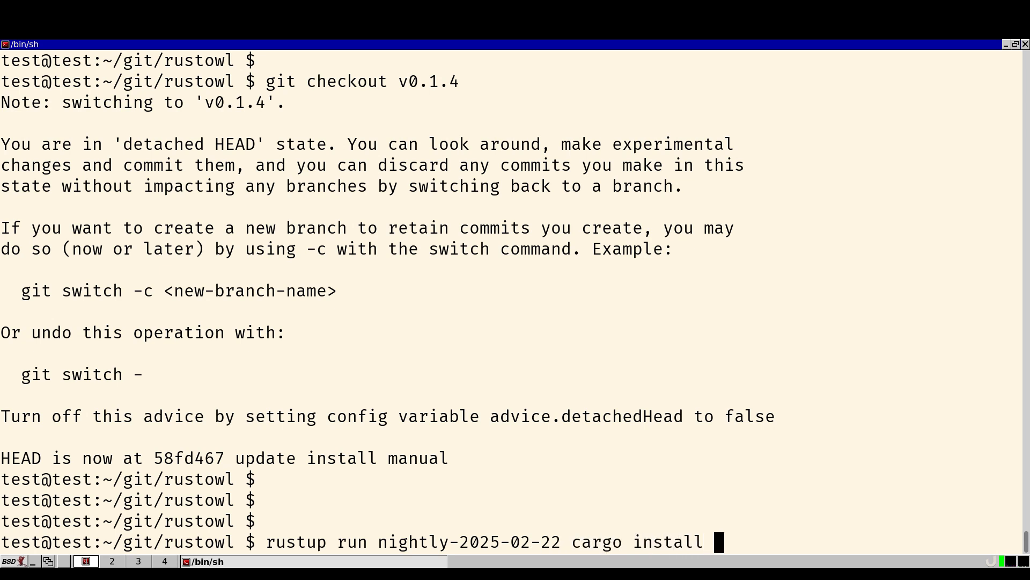
{"action": "type", "text": "--path . --l"}
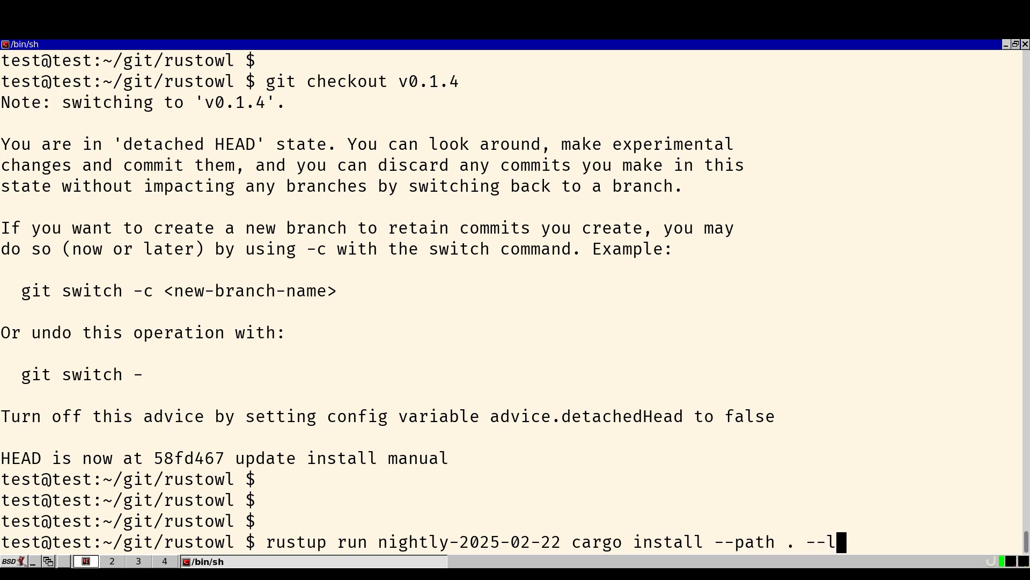
{"action": "type", "text": "ocked"}
{"action": "type", "text": "cd rustowl/"}
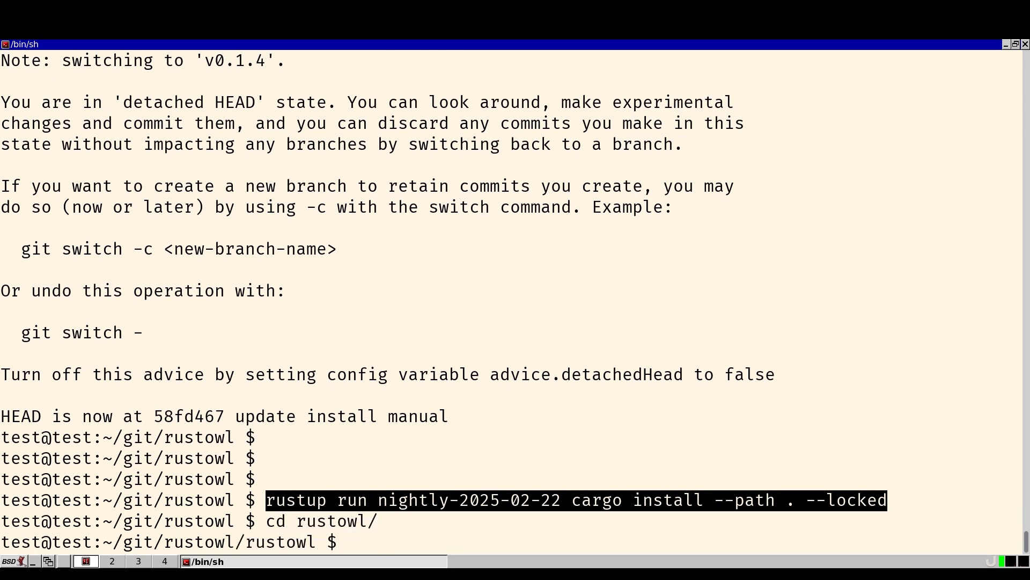
{"action": "type", "text": "rustup run nightly-2025-02-22 cargo install --path . --locked"}
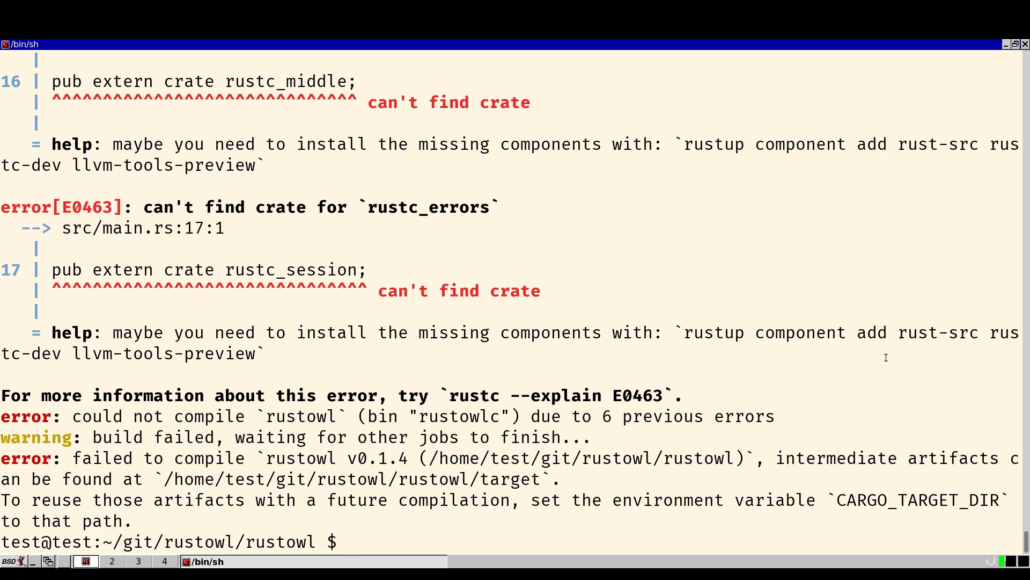
Select the 'No space available for static Thread Local Storage' error in the build output.
{"action": "scroll", "scroll_direction": "down", "scroll_amount": 3}
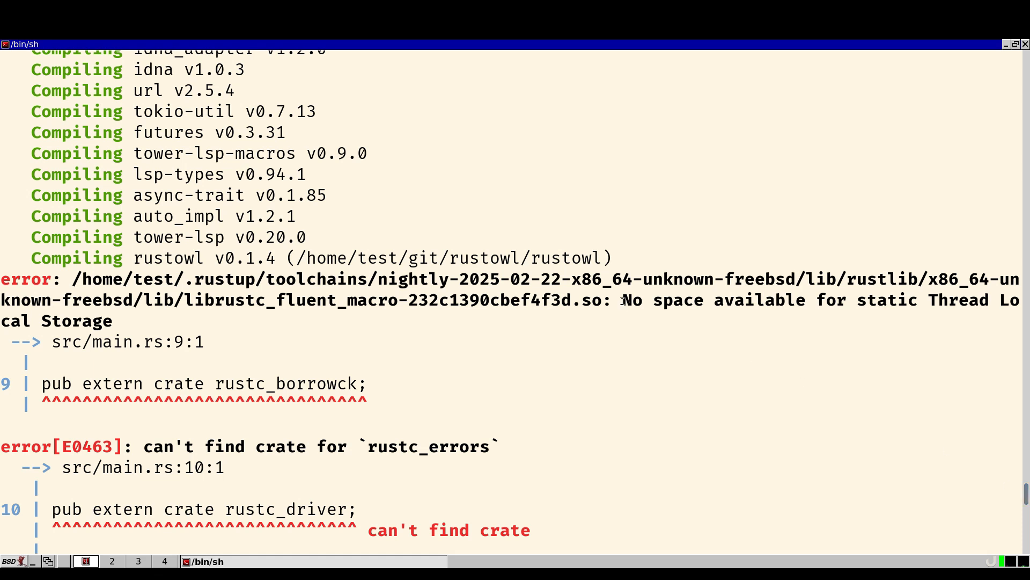
{"action": "left_click_drag", "start_coordinate": [623, 300], "coordinate": [115, 321]}
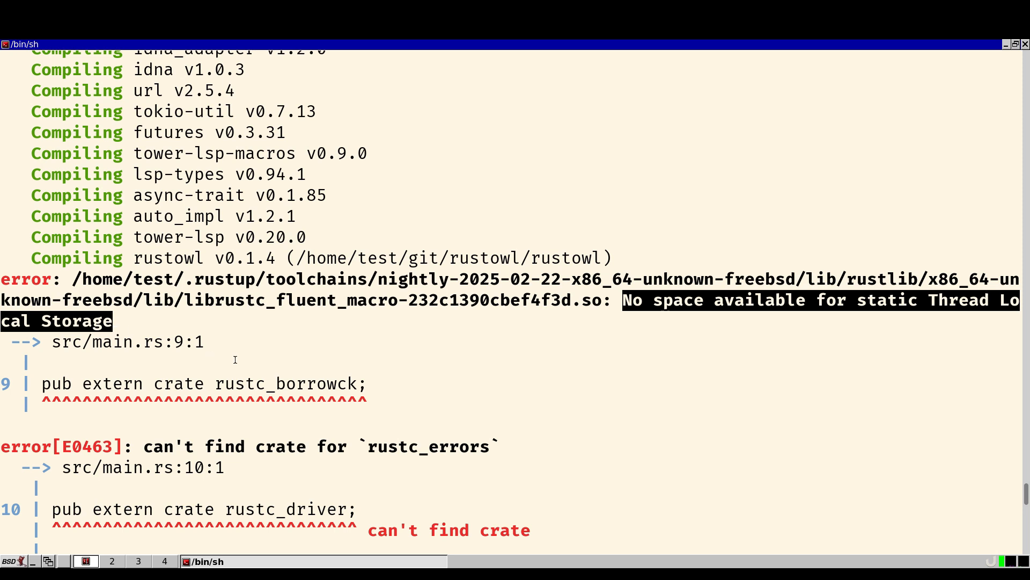
{"action": "mouse_move", "coordinate": [638, 306]}
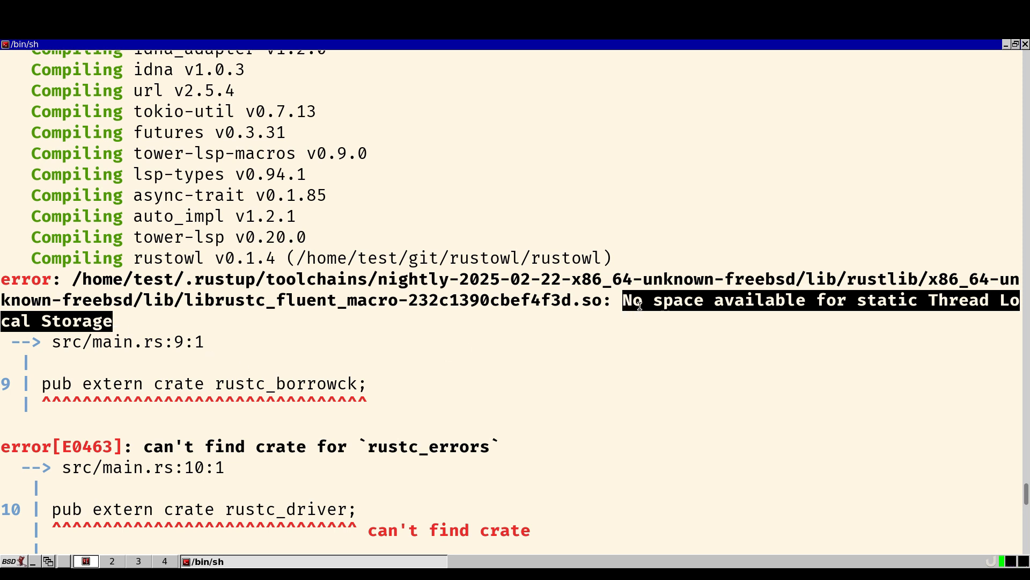
{"action": "mouse_move", "coordinate": [713, 307]}
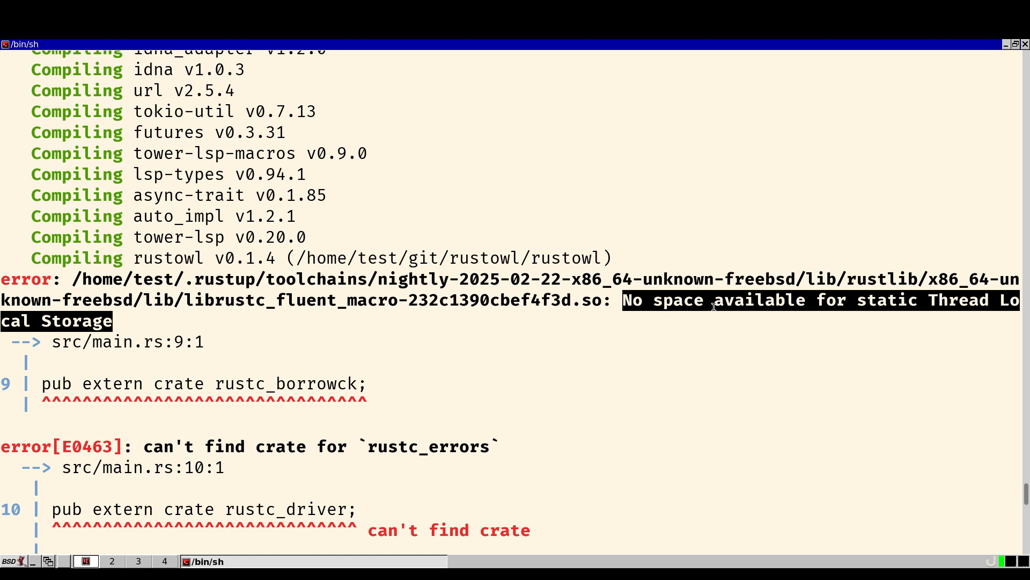
{"action": "mouse_move", "coordinate": [980, 303]}
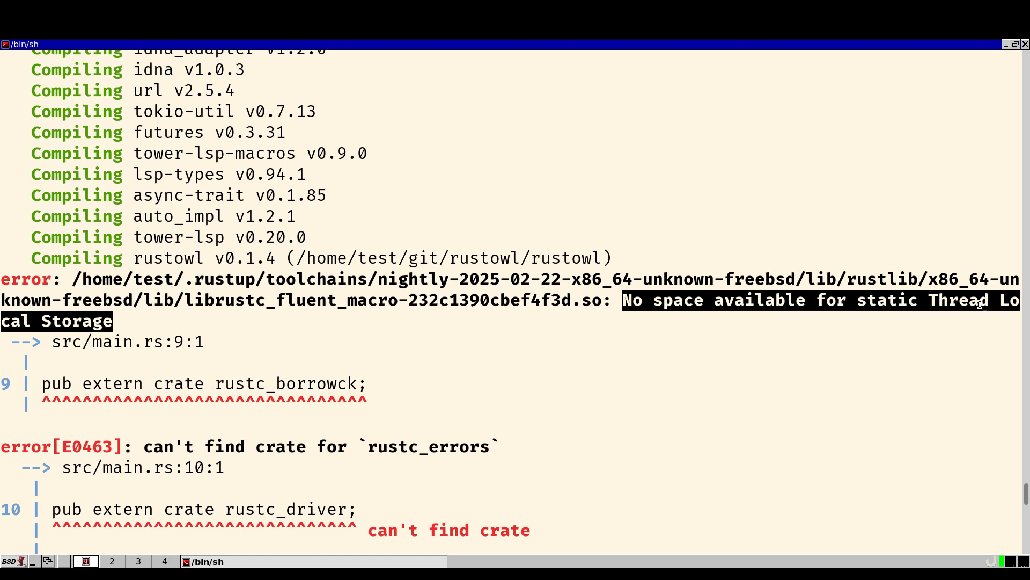
{"action": "mouse_move", "coordinate": [537, 347]}
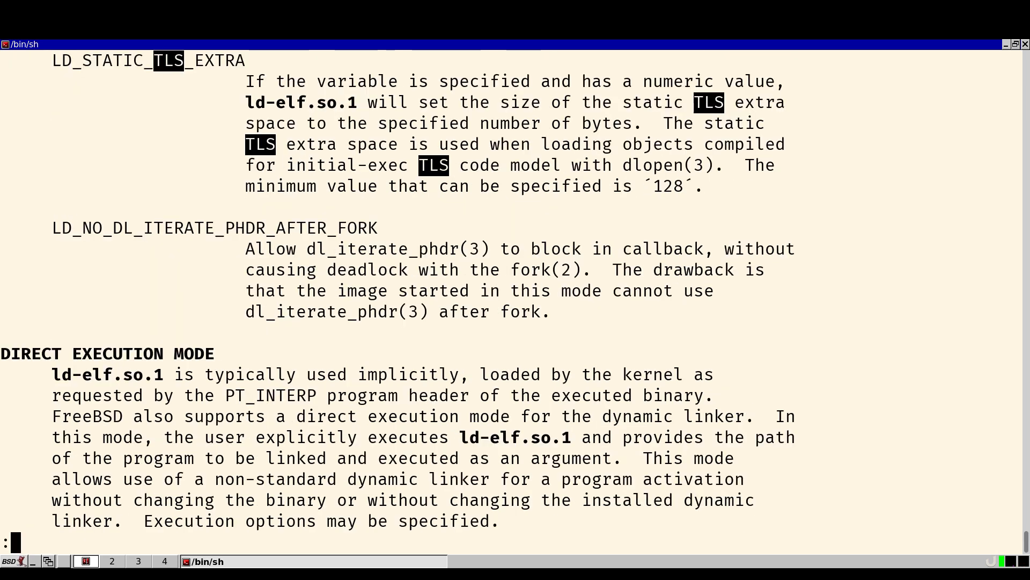
{"action": "mouse_move", "coordinate": [154, 65]}
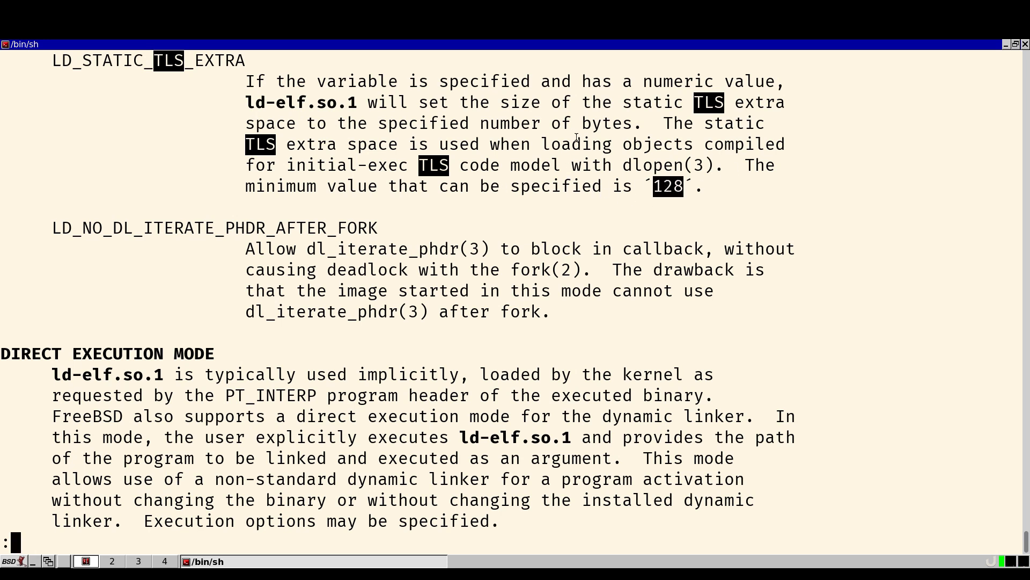
Quit the ld-elf.so.1 manual page after finding LD_STATIC_TLS_EXTRA, back to the prompt.
{"action": "key", "text": "q"}
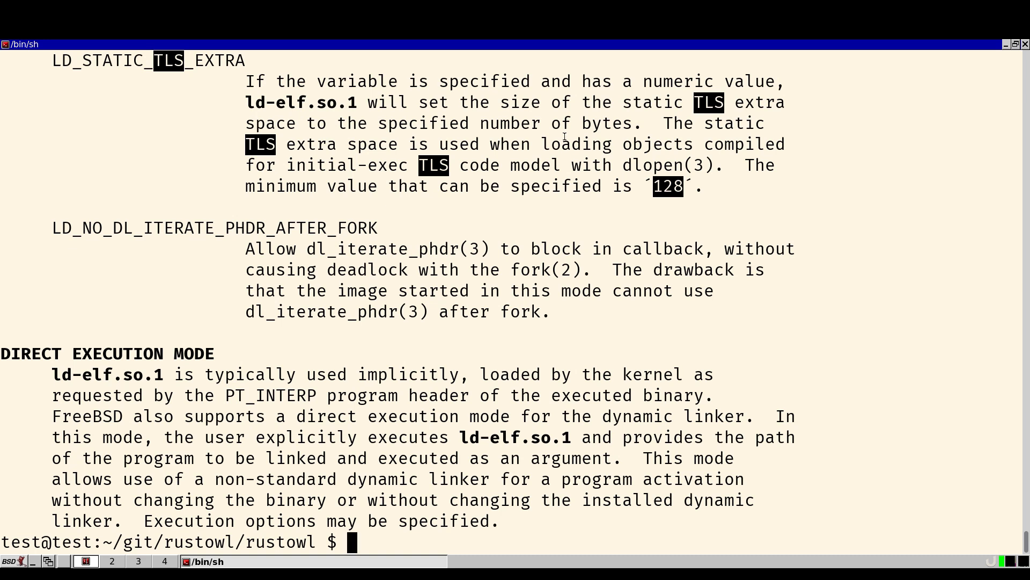
Export LD_STATIC_TLS_EXTRA=4096 and rerun the nightly cargo install so rustowl v0.1.4 builds.
{"action": "type", "text": "export LD_STATIC_TLS_EXTRA=4096"}
{"action": "type", "text": "rustup run nightly-2025-02-22 cargo install --path . --locked"}
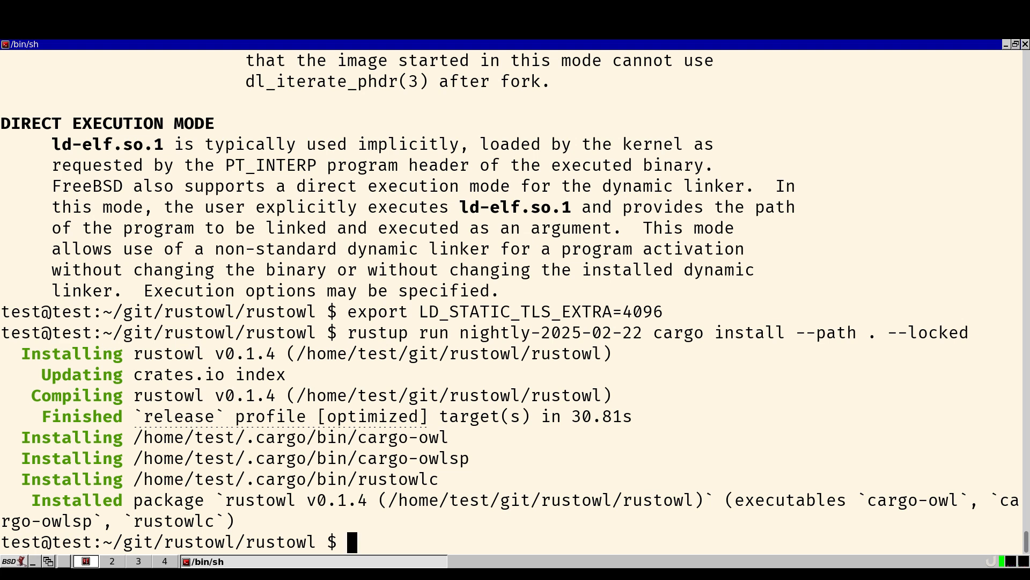
Fetch rustowl-vscode-0.1.4.vsix from the GitHub v0.1.4 releases into the repository.
{"action": "type", "text": "cd .."}
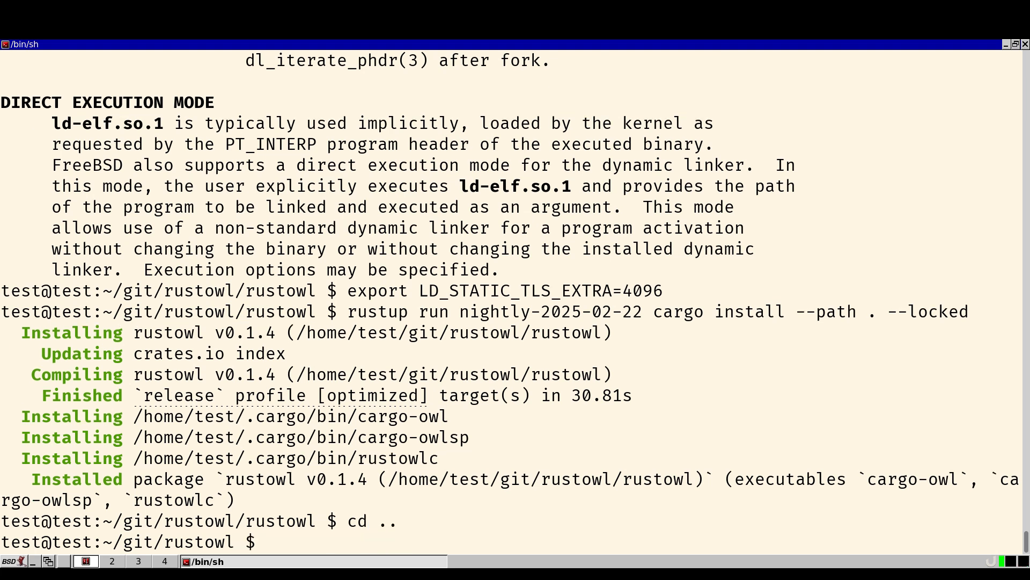
{"action": "type", "text": "fetch ht"}
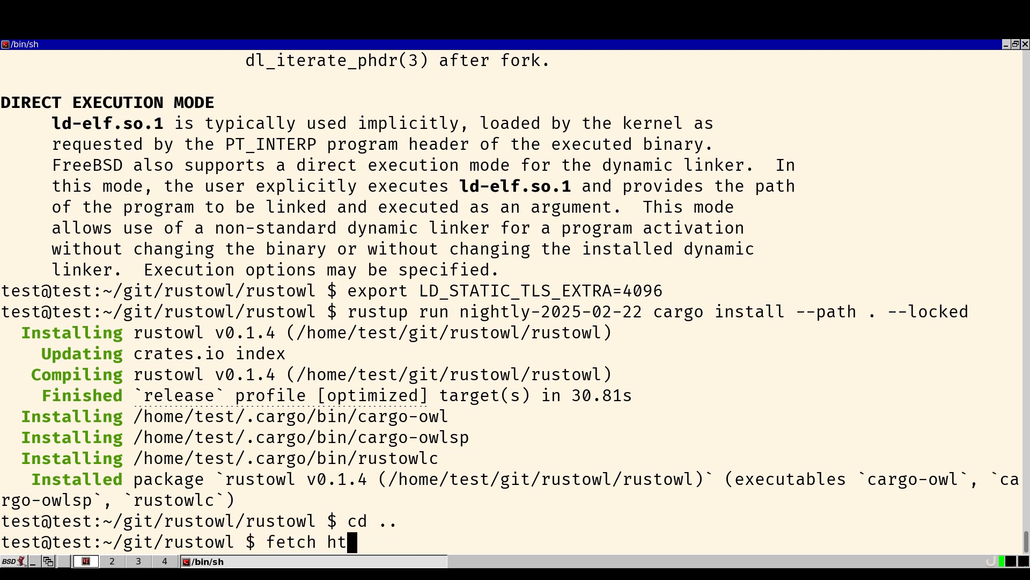
{"action": "type", "text": "tps://github.com/cot"}
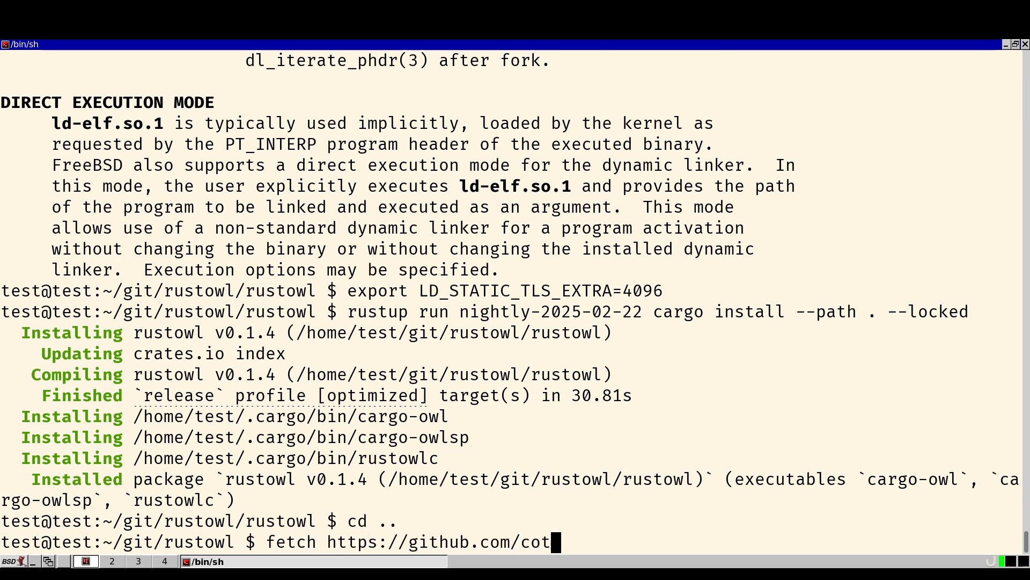
{"action": "type", "text": "dx56/rustowl/releases/download/v0.1.4/rustowl-vscode-0.1.4.vsix"}
{"action": "type", "text": "ls"}
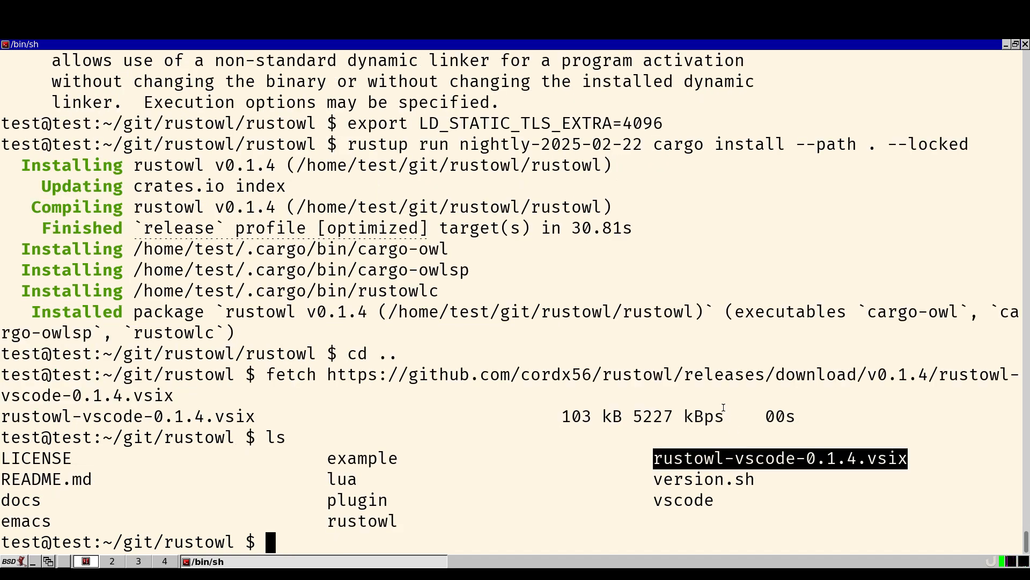
Install rustowl-vscode-0.1.4.vsix with vscode --install-extension.
{"action": "type", "text": "vscode --instal"}
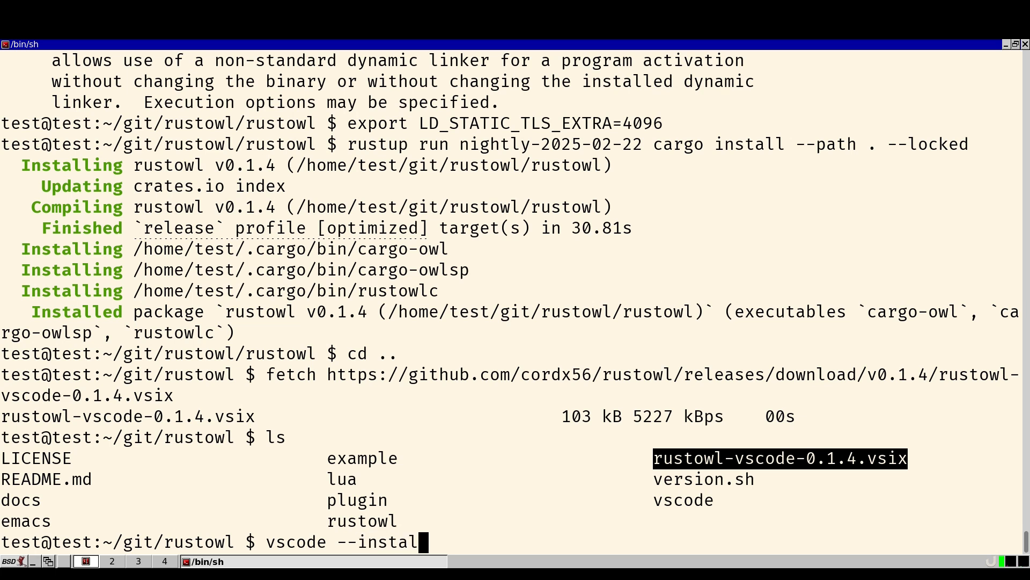
{"action": "type", "text": "l-extension rustowl-vscode-0.1.4.vsix"}
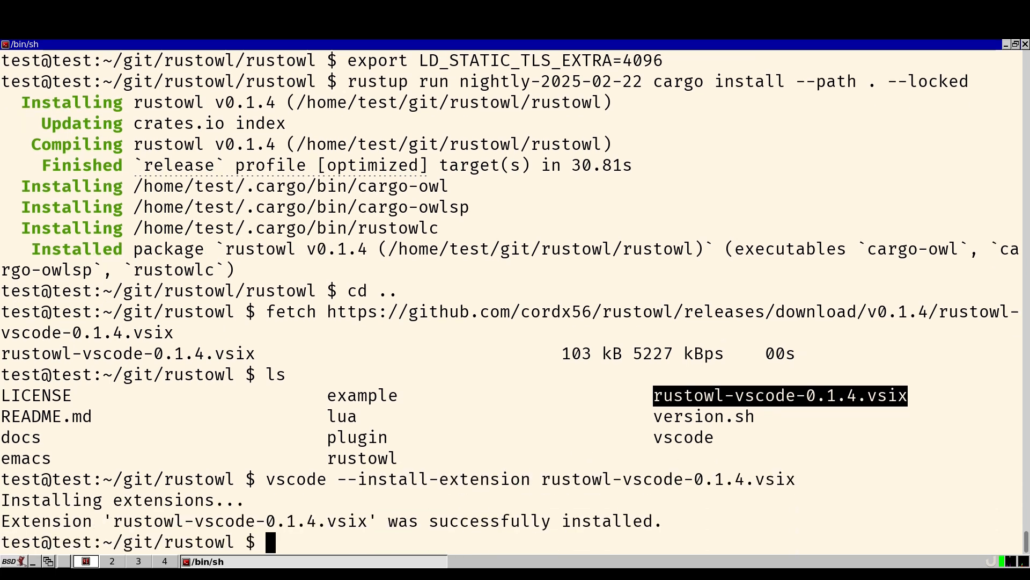
Launch Code - OSS and choose the Light Modern theme in the setup walkthrough.
{"action": "type", "text": "vs"}
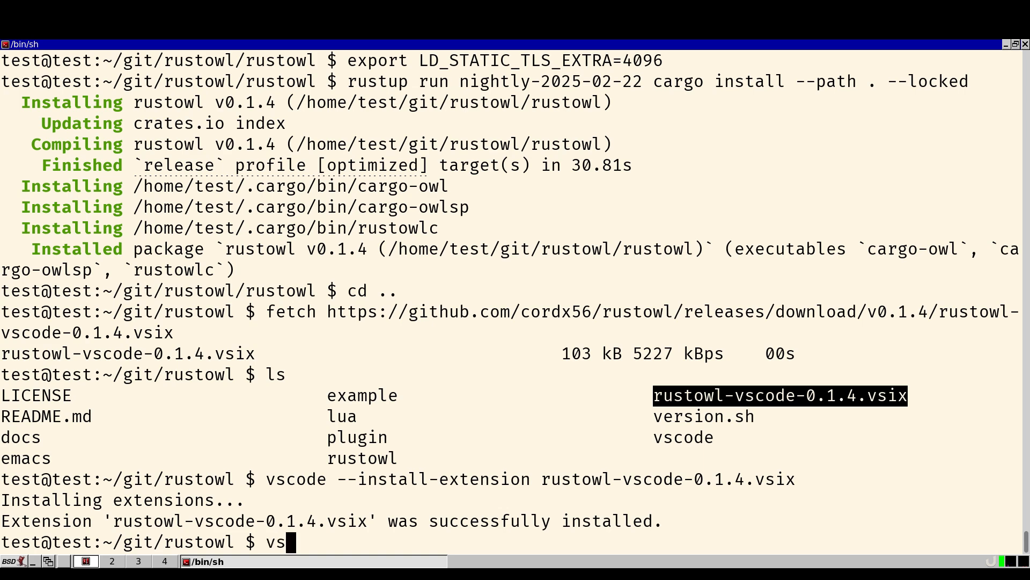
{"action": "type", "text": "code"}
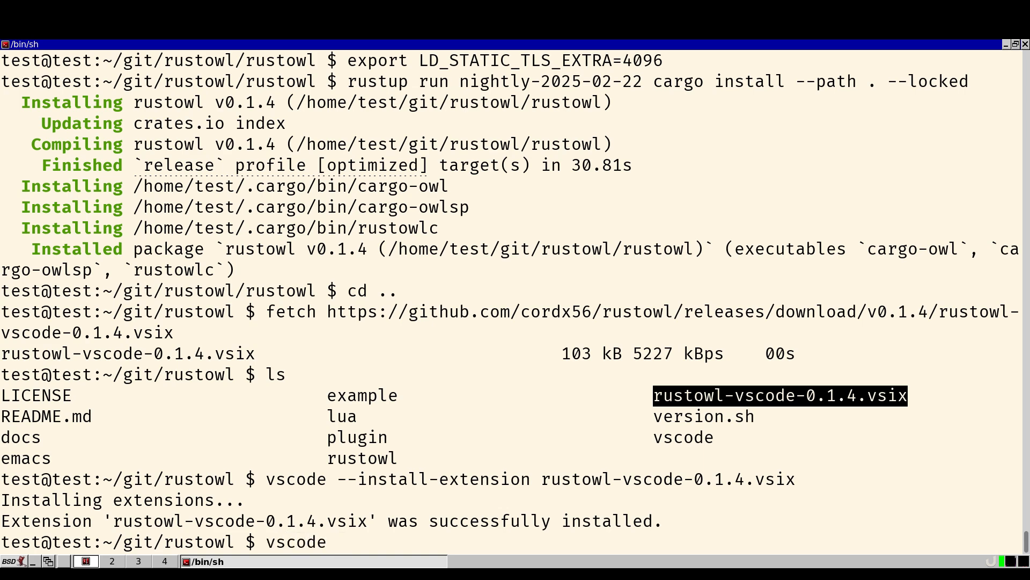
{"action": "key", "text": "Return"}
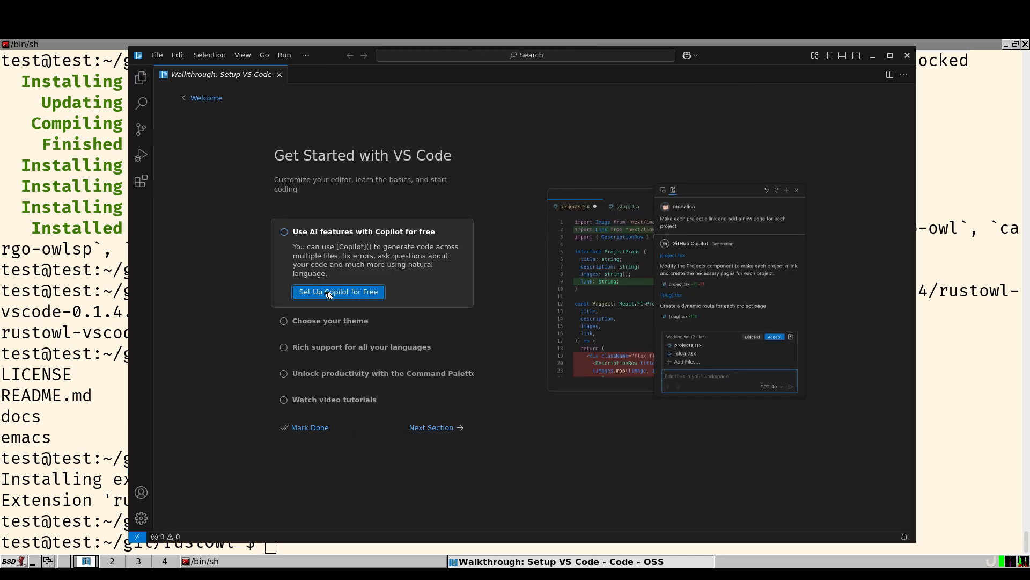
{"action": "left_click", "coordinate": [339, 291]}
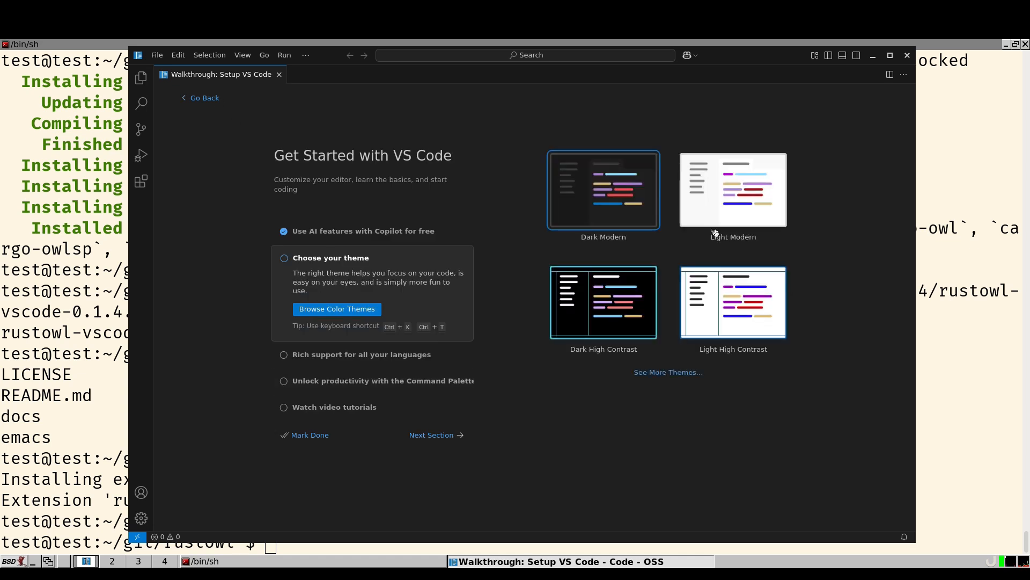
{"action": "left_click", "coordinate": [284, 257]}
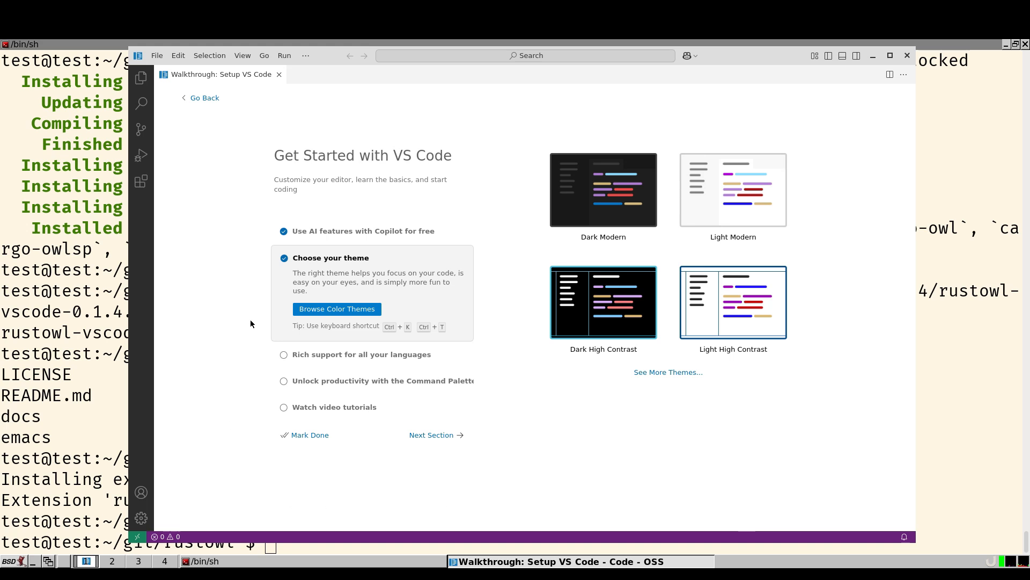
{"action": "mouse_move", "coordinate": [719, 75]}
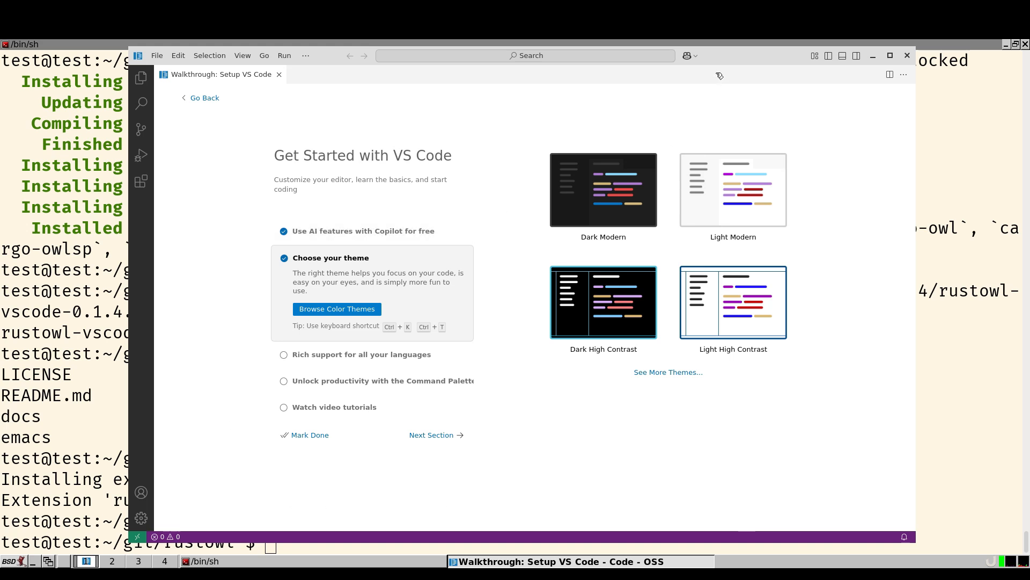
{"action": "mouse_move", "coordinate": [749, 92]}
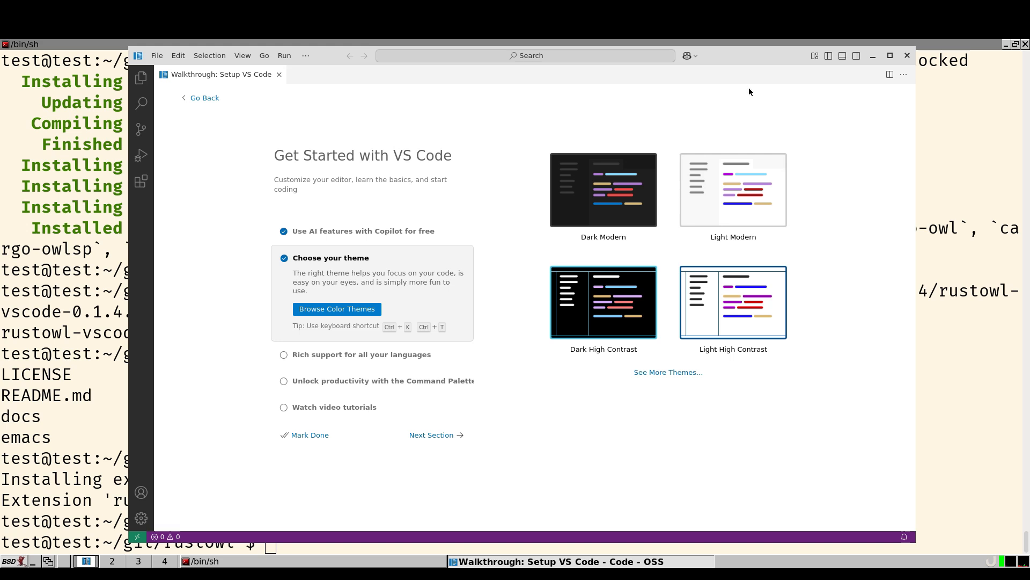
{"action": "mouse_move", "coordinate": [725, 90]}
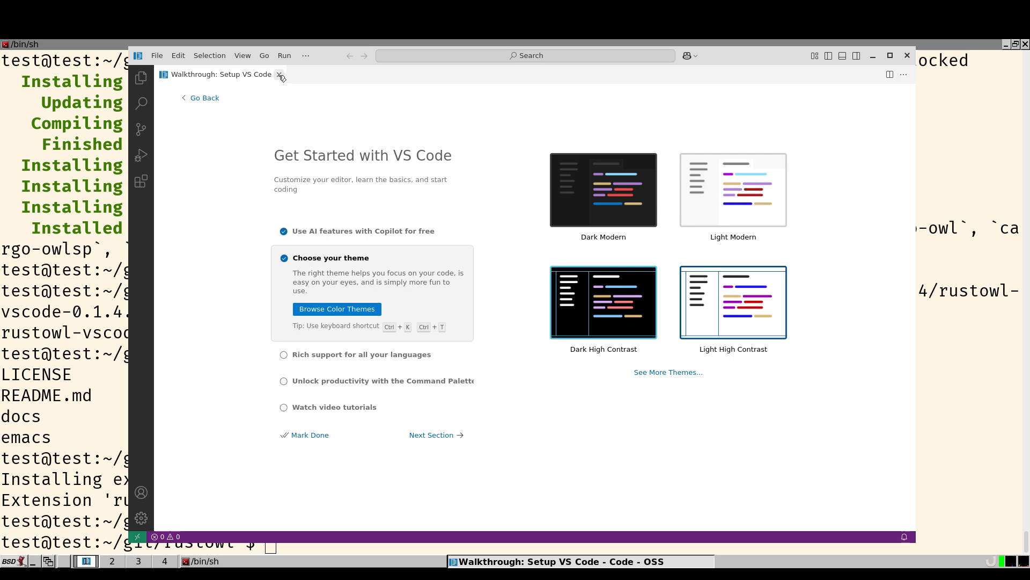
Dismiss the walkthrough and bring up the user settings.json via the command palette.
{"action": "left_click", "coordinate": [279, 74]}
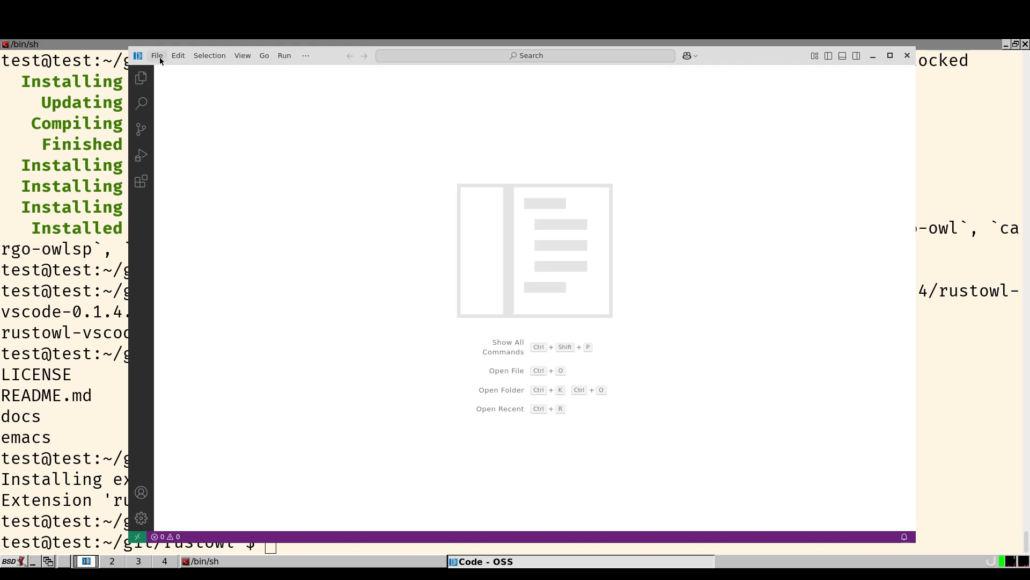
{"action": "mouse_move", "coordinate": [246, 78]}
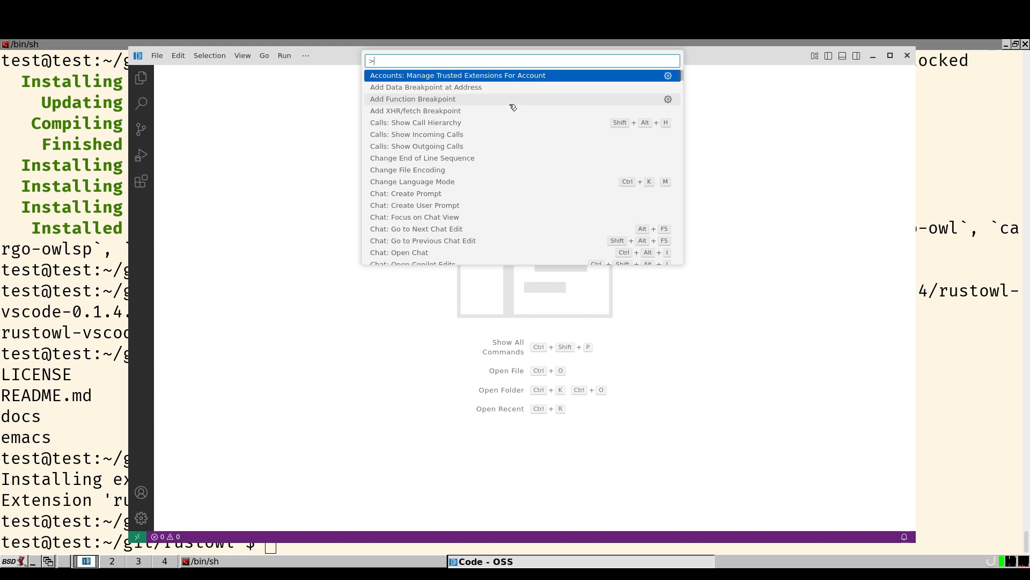
{"action": "type", "text": "json"}
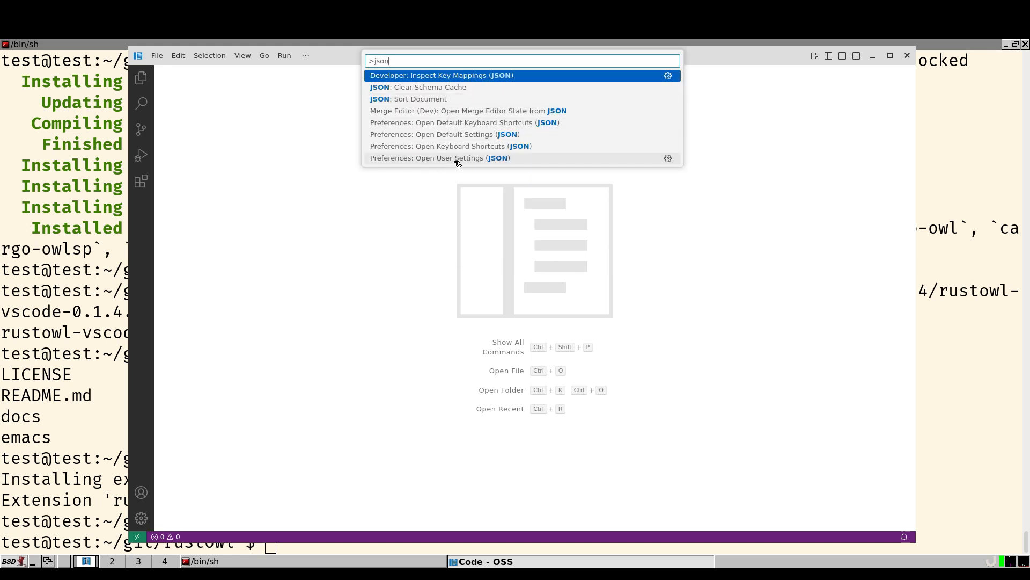
{"action": "left_click", "coordinate": [440, 158]}
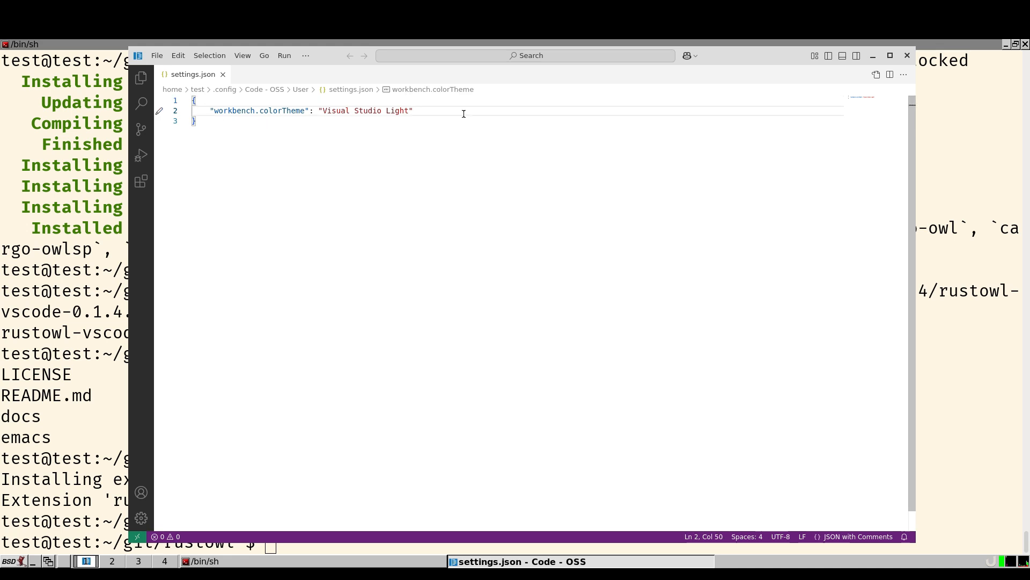
Add "window.titleBarStyle": "native" to settings.json, save it and restart the editor.
{"action": "type", "text": "\"window."}
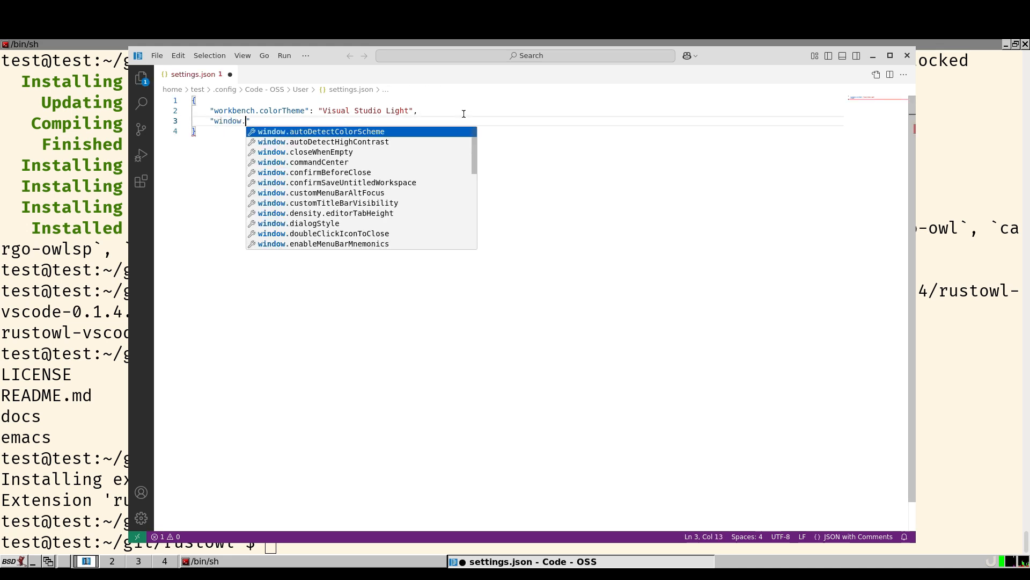
{"action": "type", "text": "titleBarStyle"}
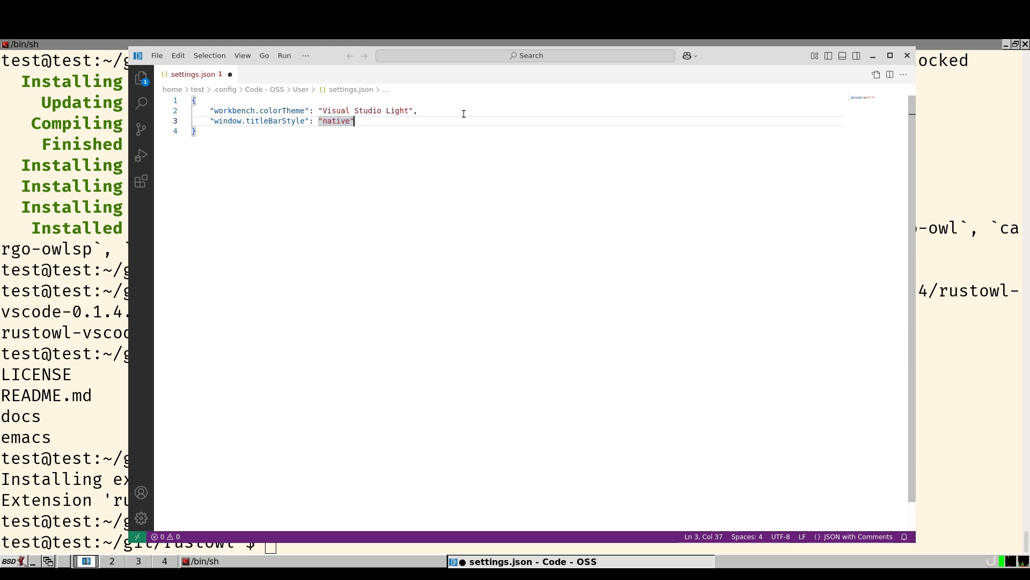
{"action": "key", "text": "ctrl+s"}
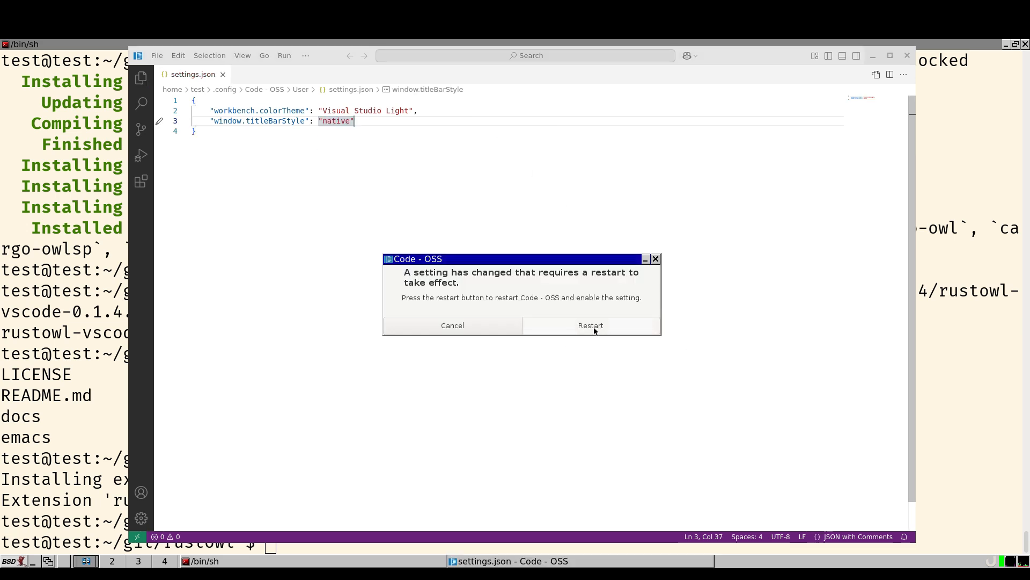
{"action": "left_click", "coordinate": [590, 325]}
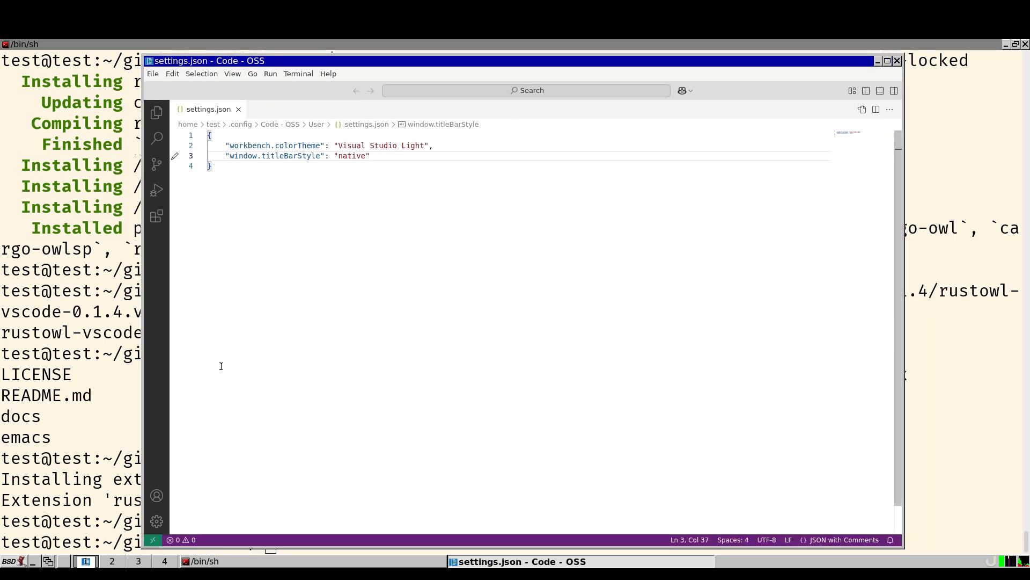
{"action": "mouse_move", "coordinate": [92, 414]}
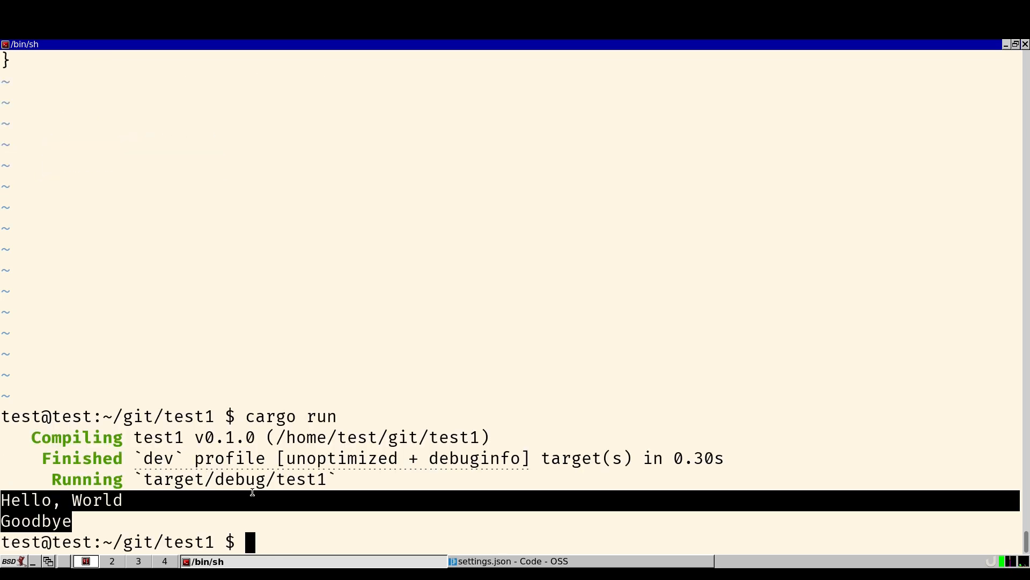
Bring the Code - OSS window back to the front from the taskbar.
{"action": "left_click", "coordinate": [522, 561]}
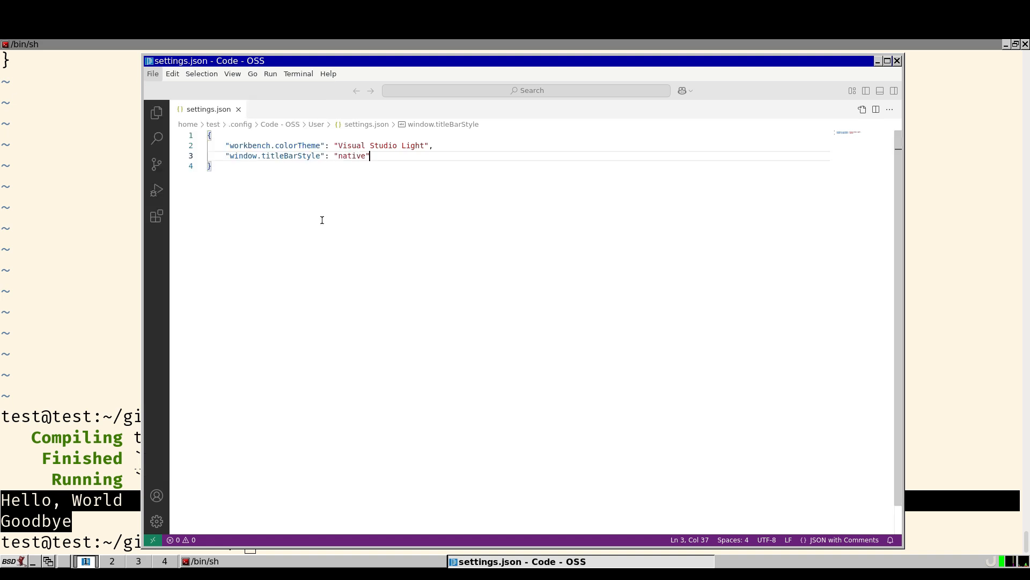
Open ~/git/test1 as the workspace folder and trust its authors.
{"action": "left_click", "coordinate": [157, 215]}
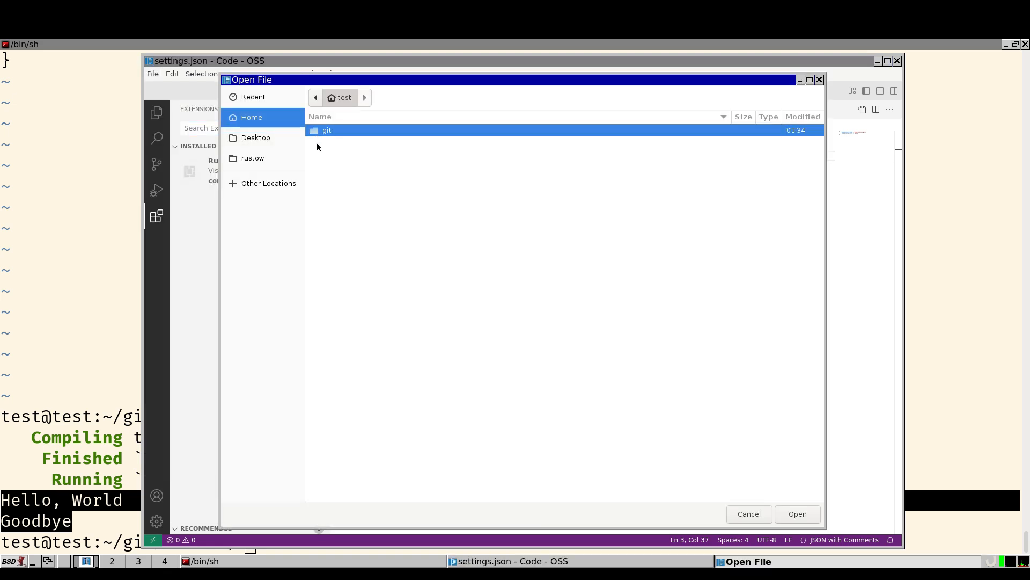
{"action": "double_click", "coordinate": [326, 130]}
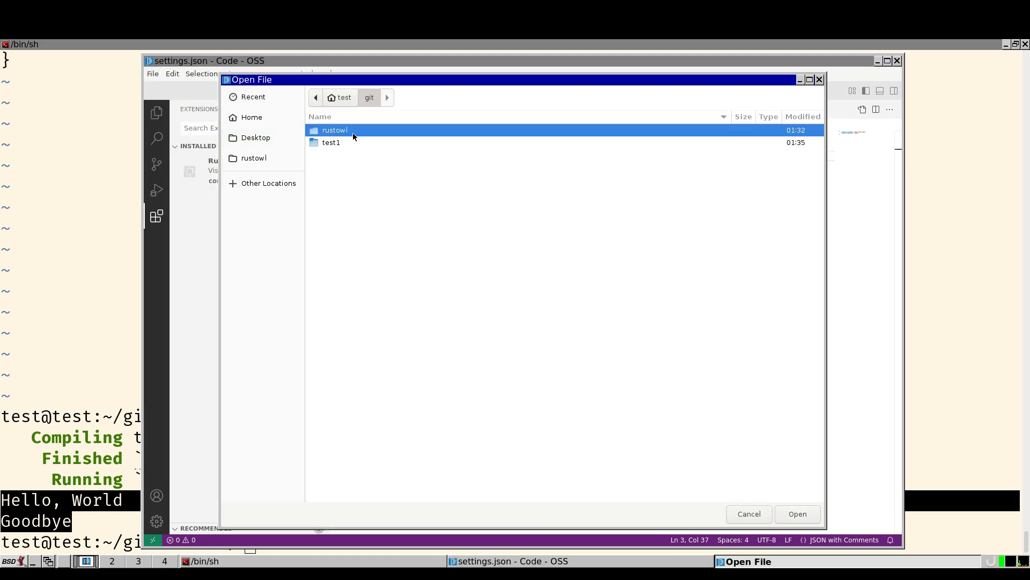
{"action": "double_click", "coordinate": [335, 130]}
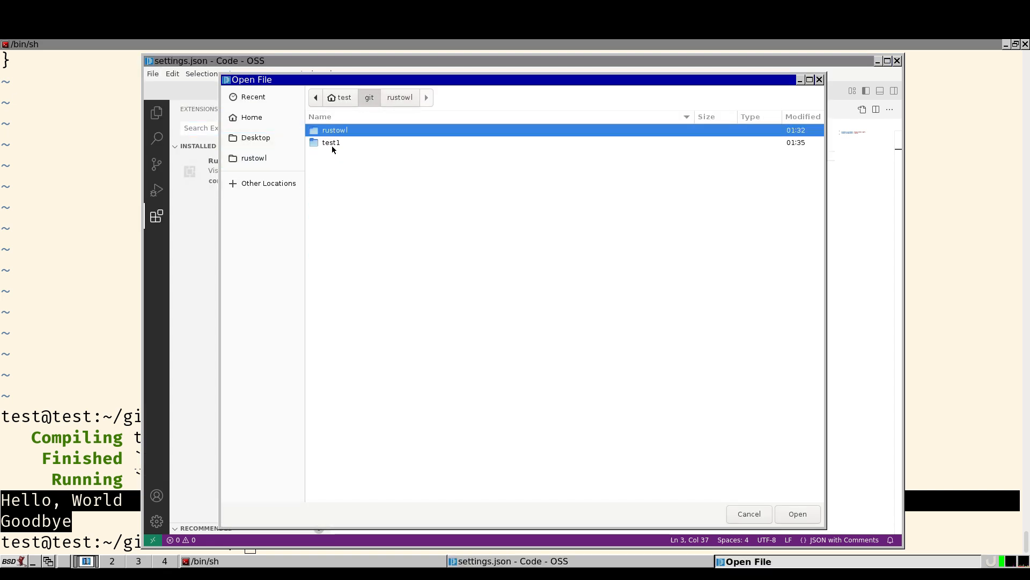
{"action": "double_click", "coordinate": [331, 142]}
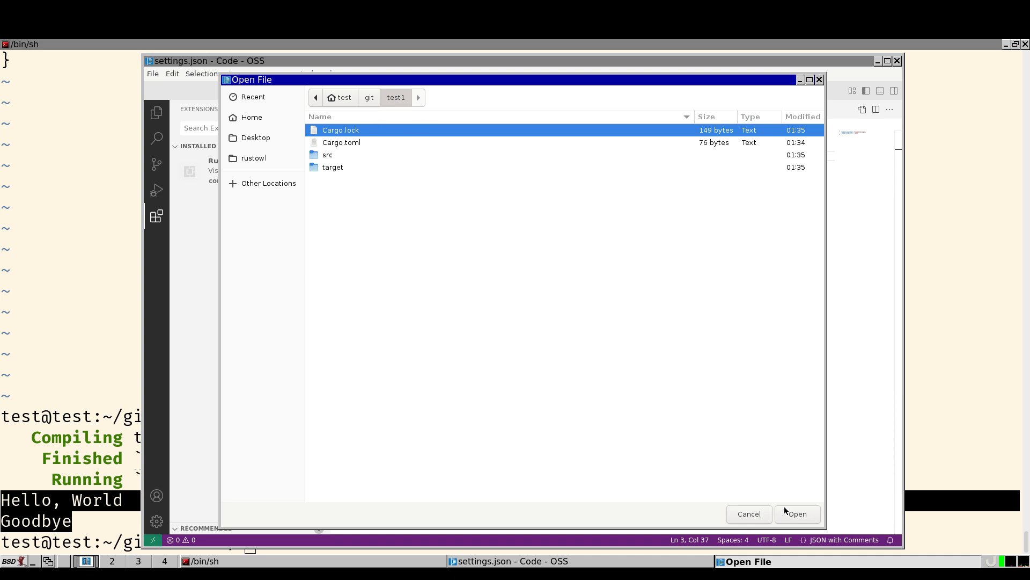
{"action": "left_click", "coordinate": [796, 513]}
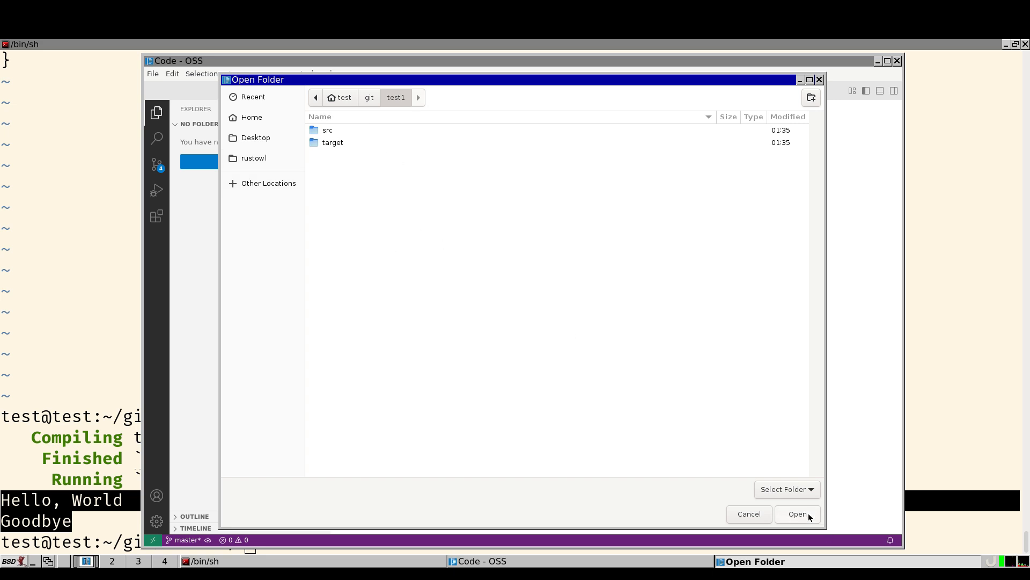
{"action": "left_click", "coordinate": [798, 513]}
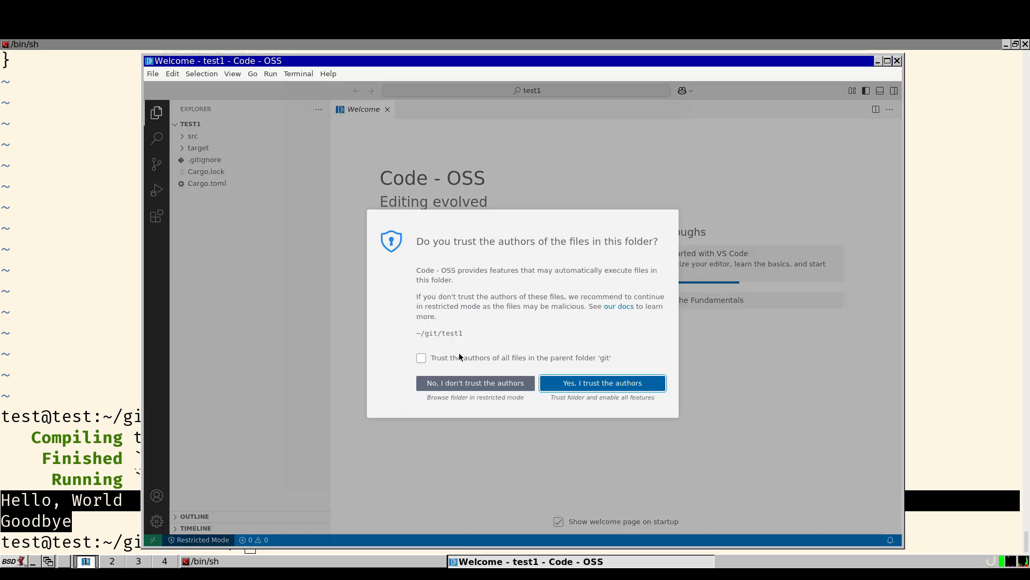
{"action": "left_click", "coordinate": [601, 382]}
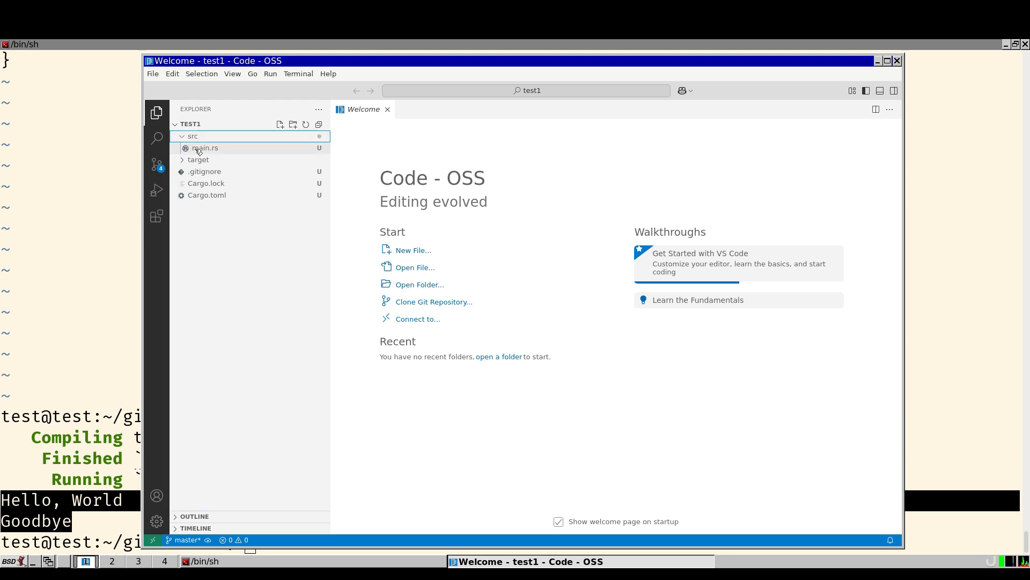
{"action": "double_click", "coordinate": [205, 148]}
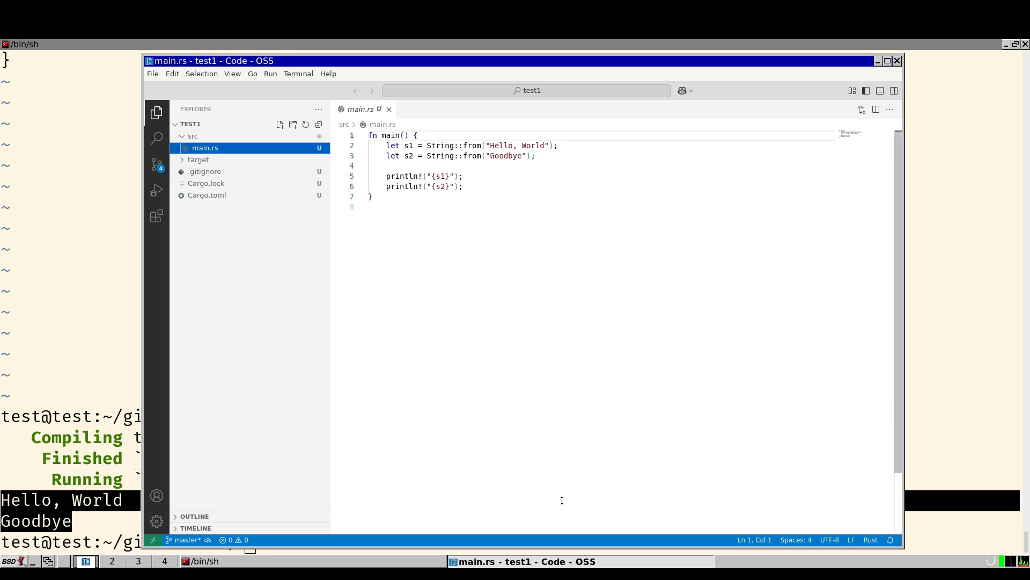
{"action": "mouse_move", "coordinate": [511, 245]}
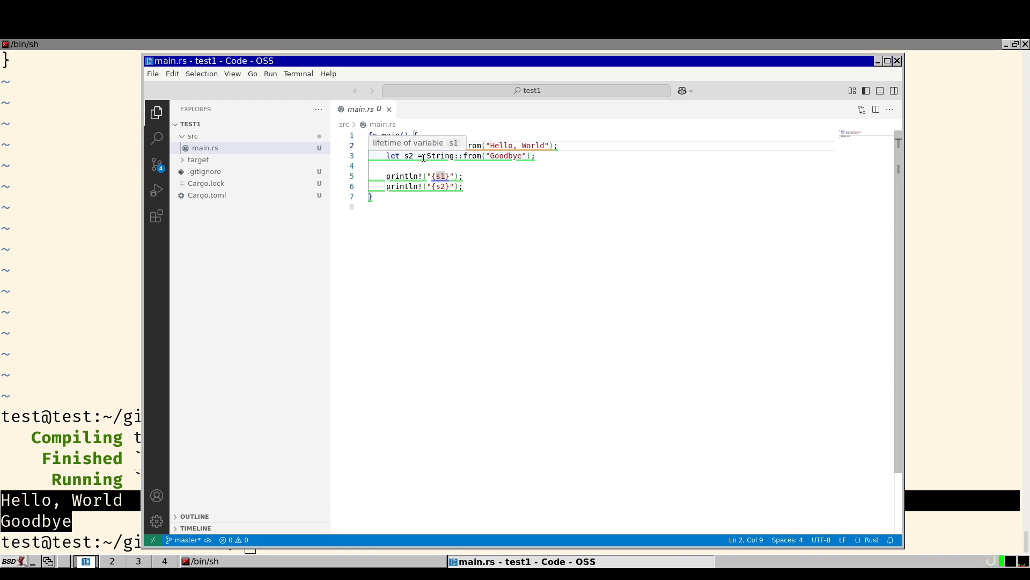
{"action": "mouse_move", "coordinate": [428, 176]}
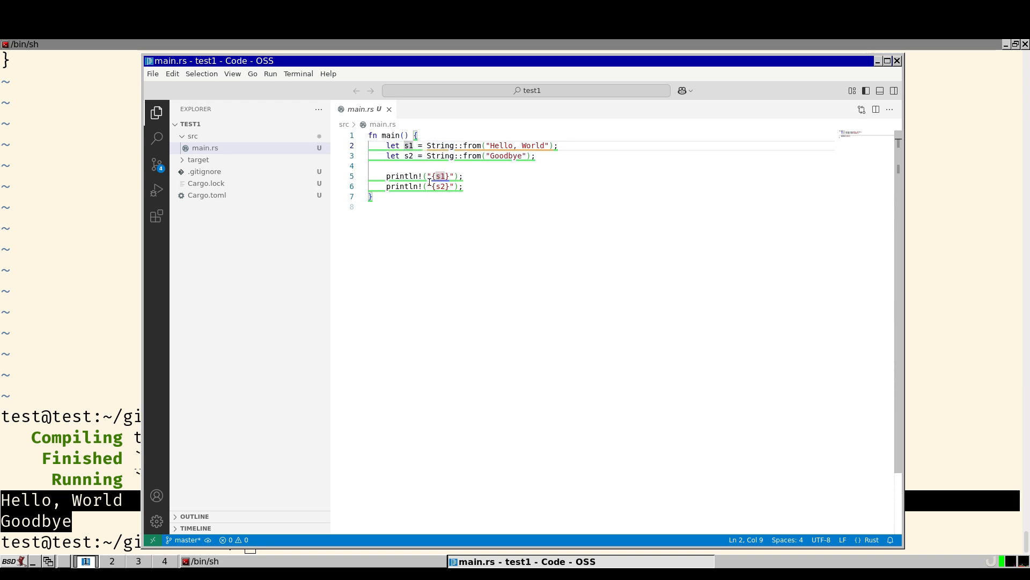
{"action": "mouse_move", "coordinate": [402, 156]}
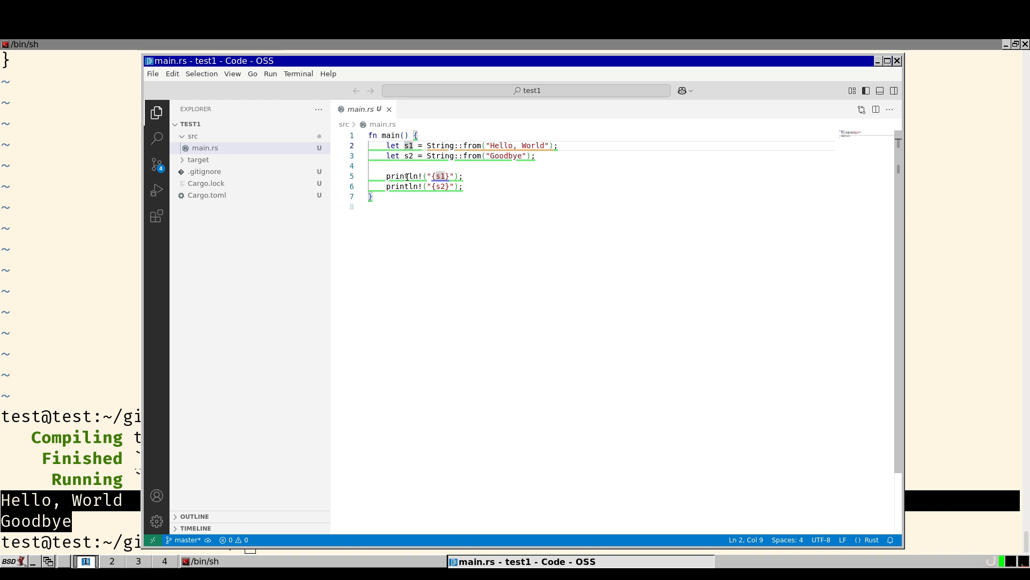
{"action": "mouse_move", "coordinate": [503, 146]}
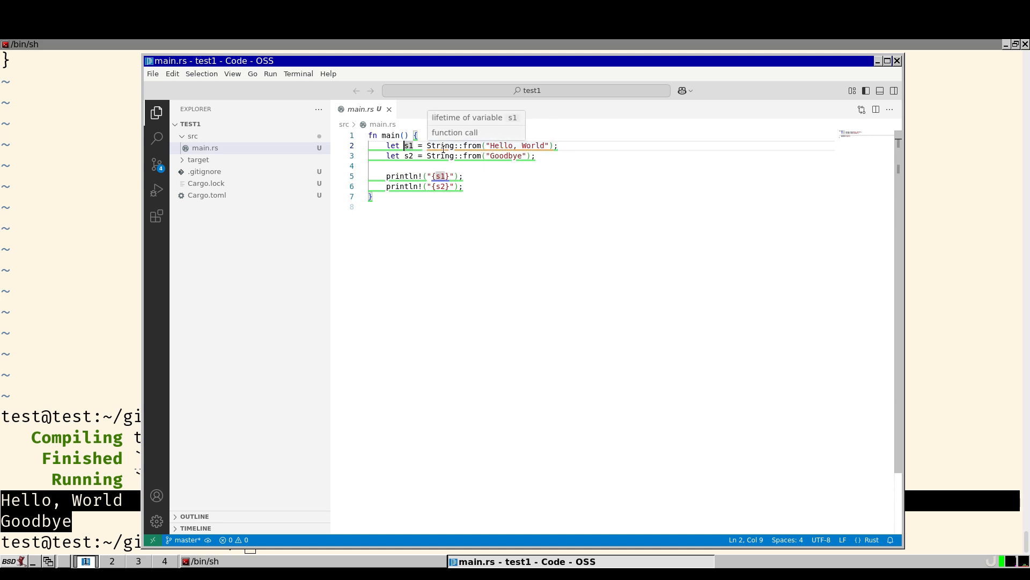
{"action": "mouse_move", "coordinate": [431, 236]}
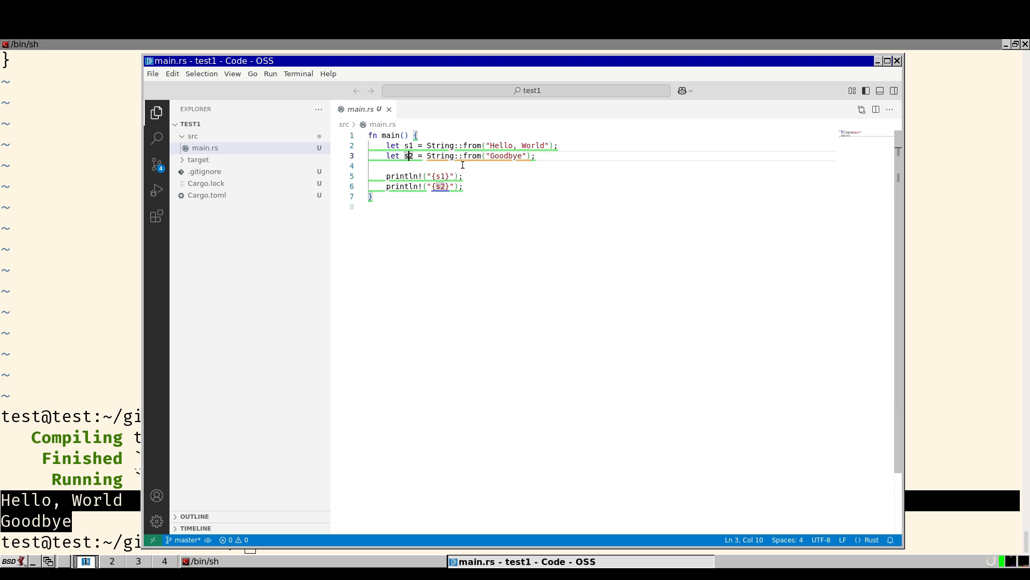
{"action": "mouse_move", "coordinate": [409, 155]}
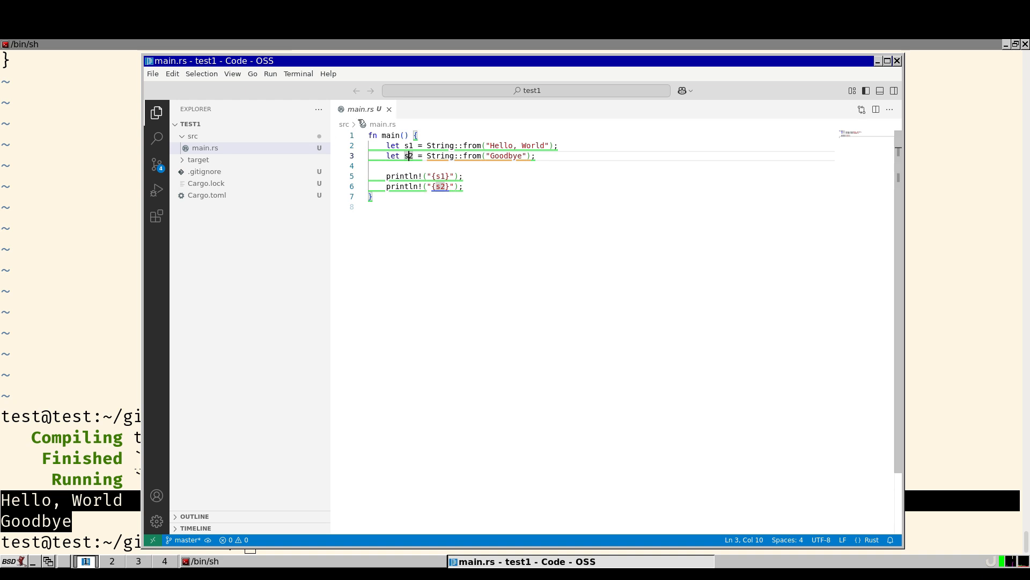
{"action": "mouse_move", "coordinate": [474, 238]}
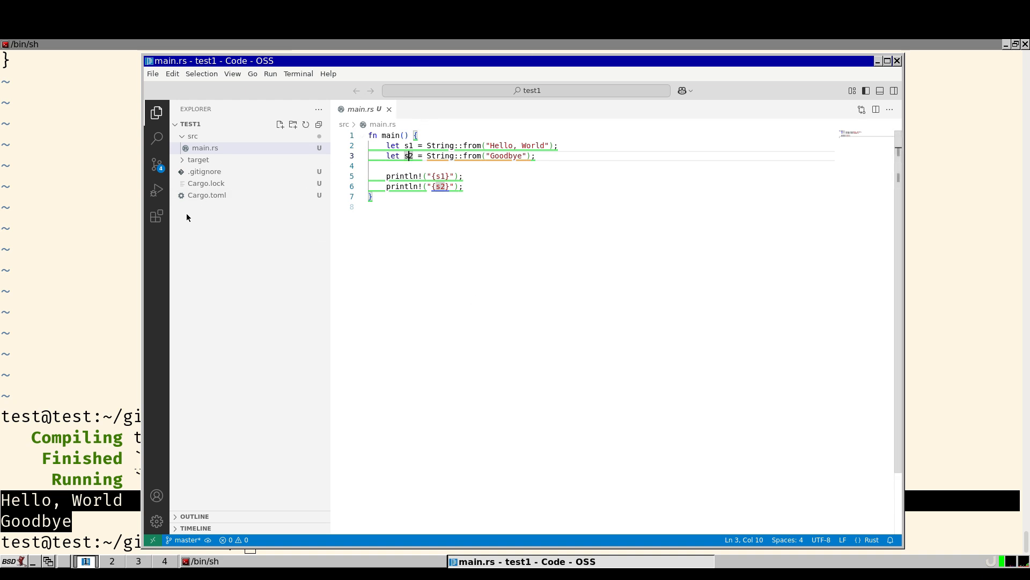
Search the Extensions view for 'rust' and install the rust-analyzer extension.
{"action": "left_click", "coordinate": [156, 216]}
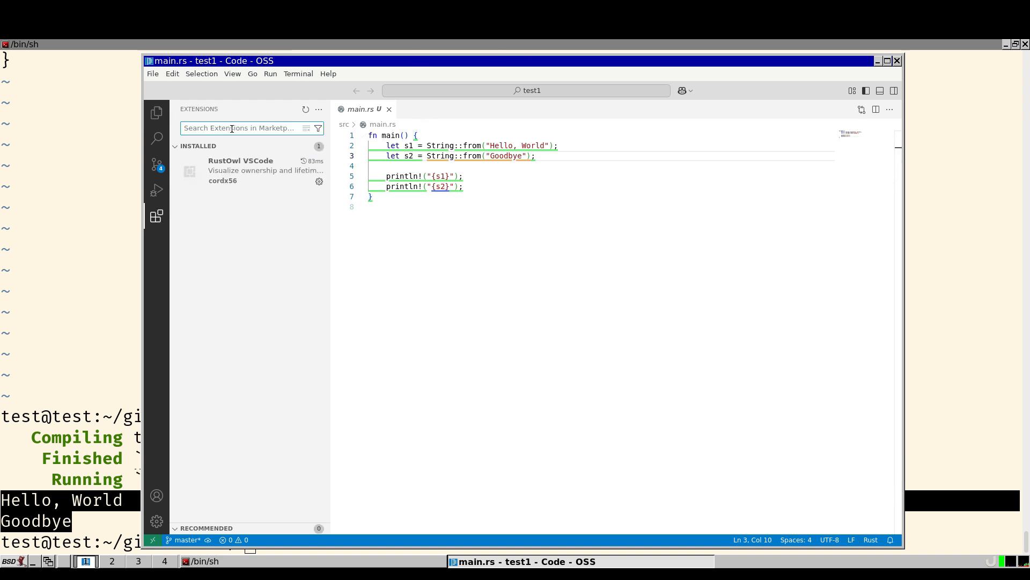
{"action": "type", "text": "rust"}
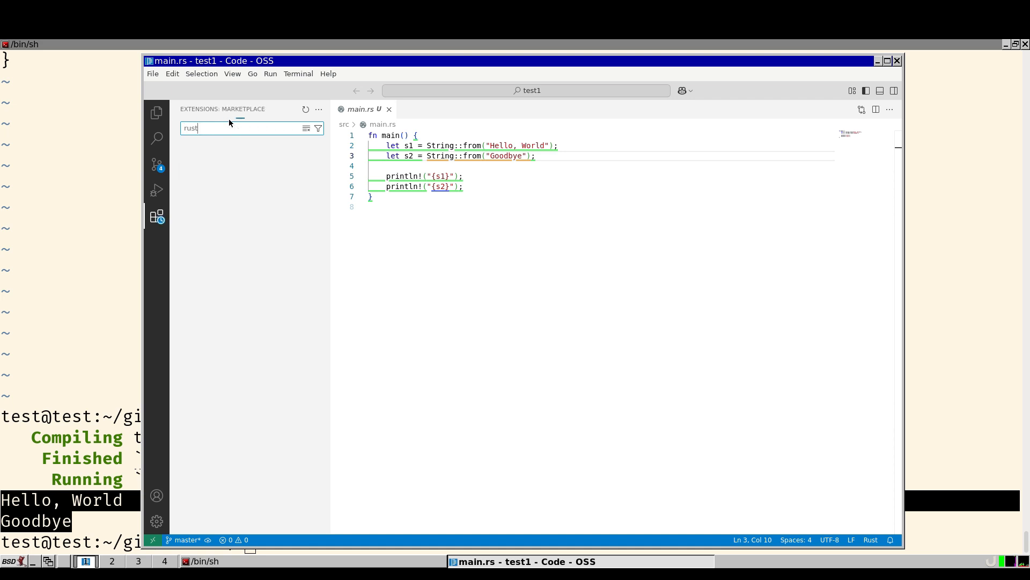
{"action": "left_click", "coordinate": [236, 235]}
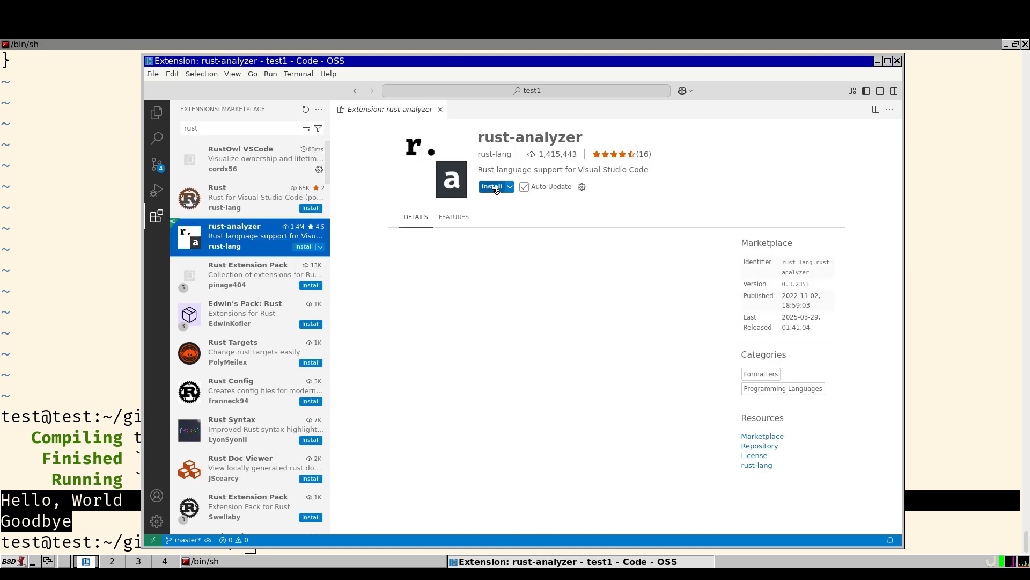
{"action": "left_click", "coordinate": [491, 186]}
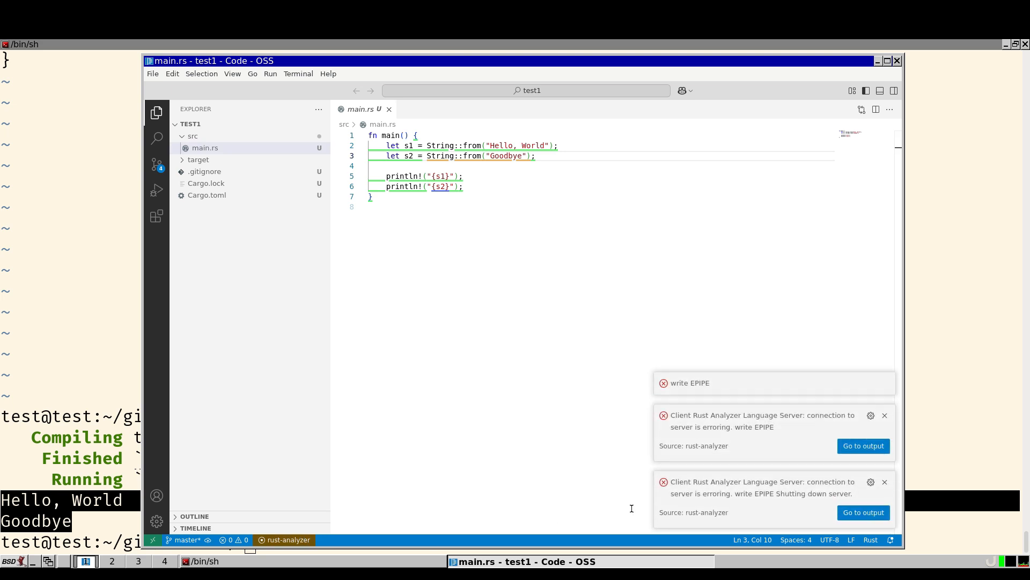
{"action": "mouse_move", "coordinate": [780, 554]}
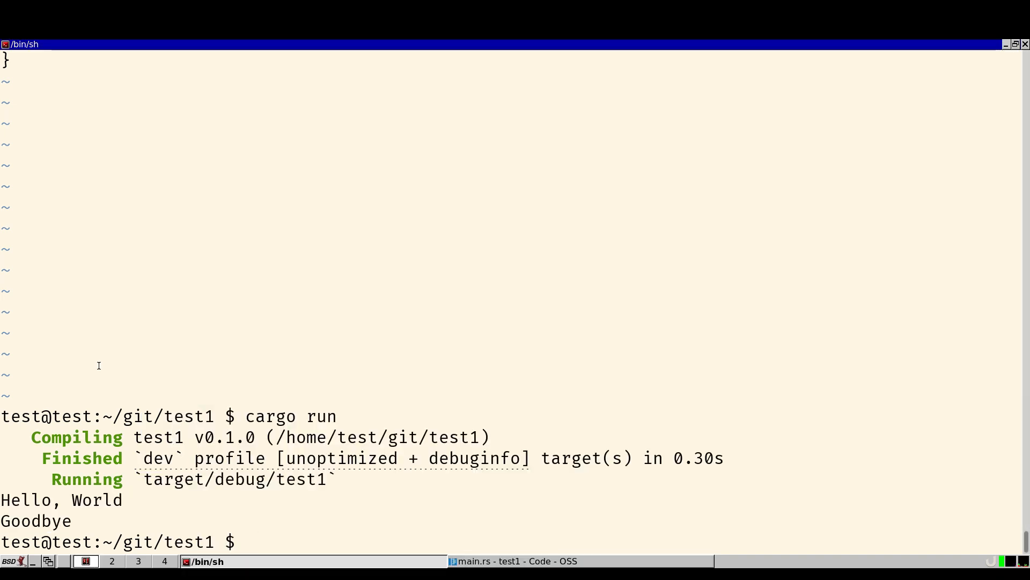
Run rustup component add rust-analyzer for the nightly-2025-02 toolchain.
{"action": "type", "text": "rust"}
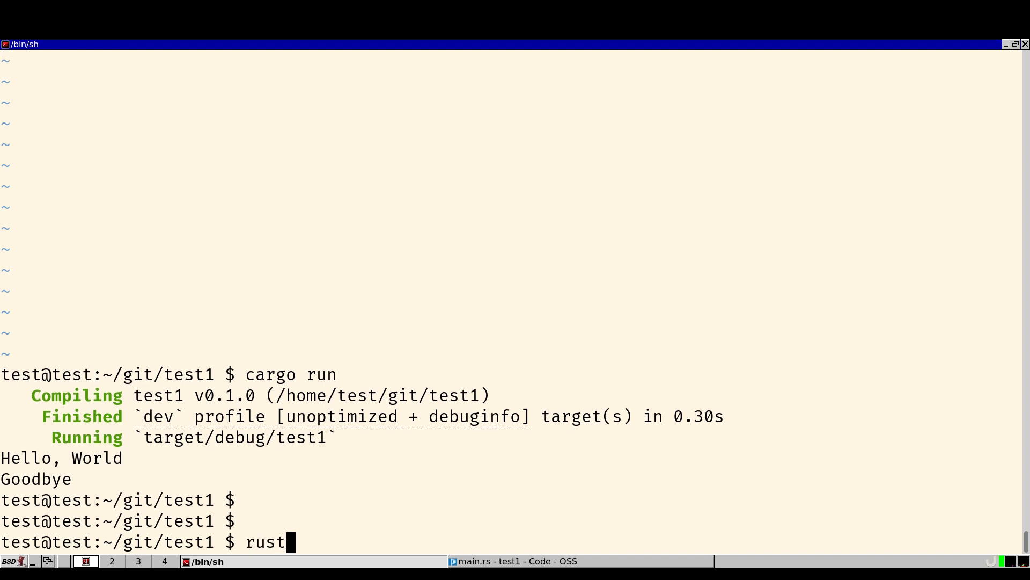
{"action": "type", "text": "up component add r"}
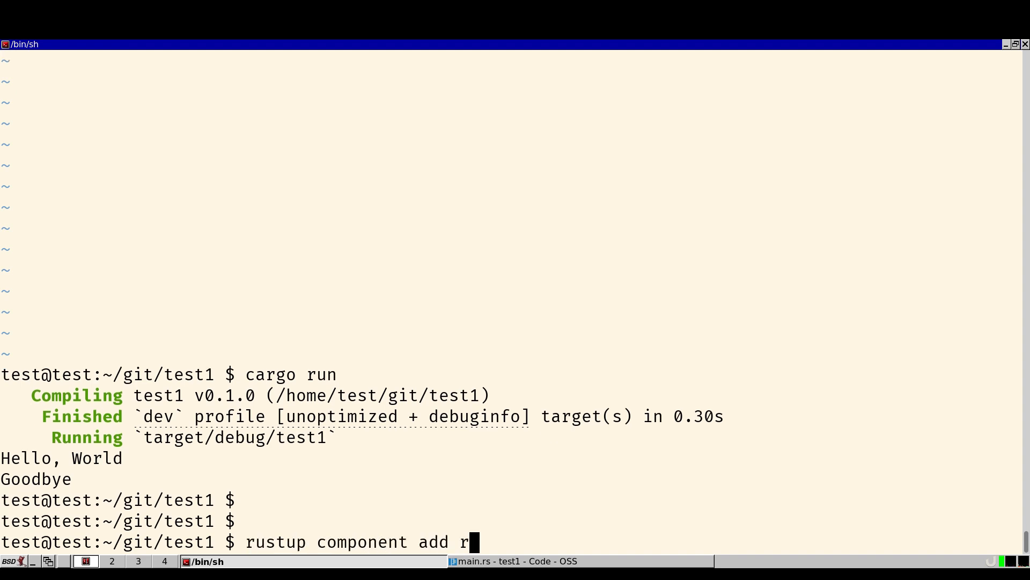
{"action": "type", "text": "ust-analyzer --toolc"}
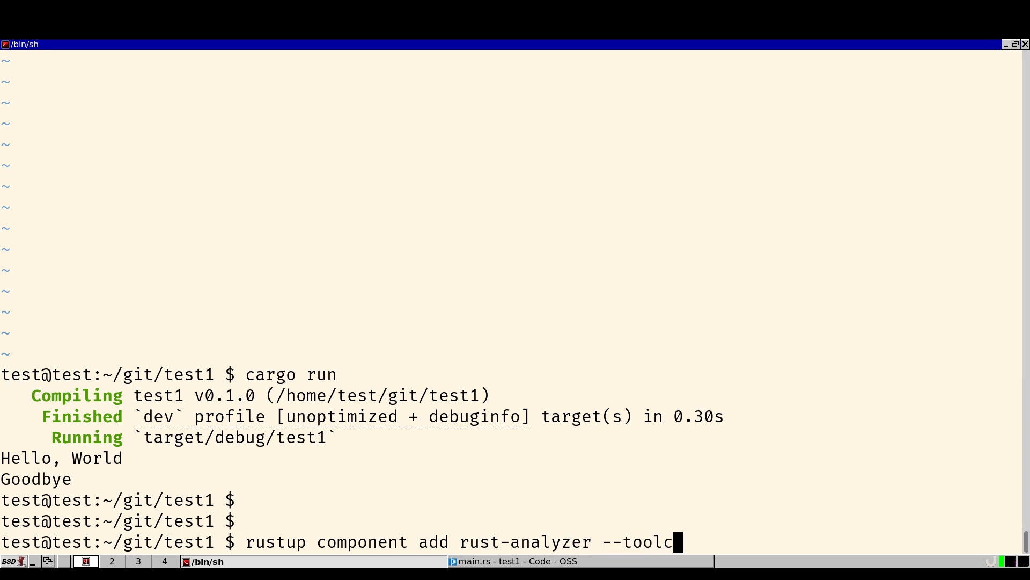
{"action": "type", "text": "hain nightly-202"}
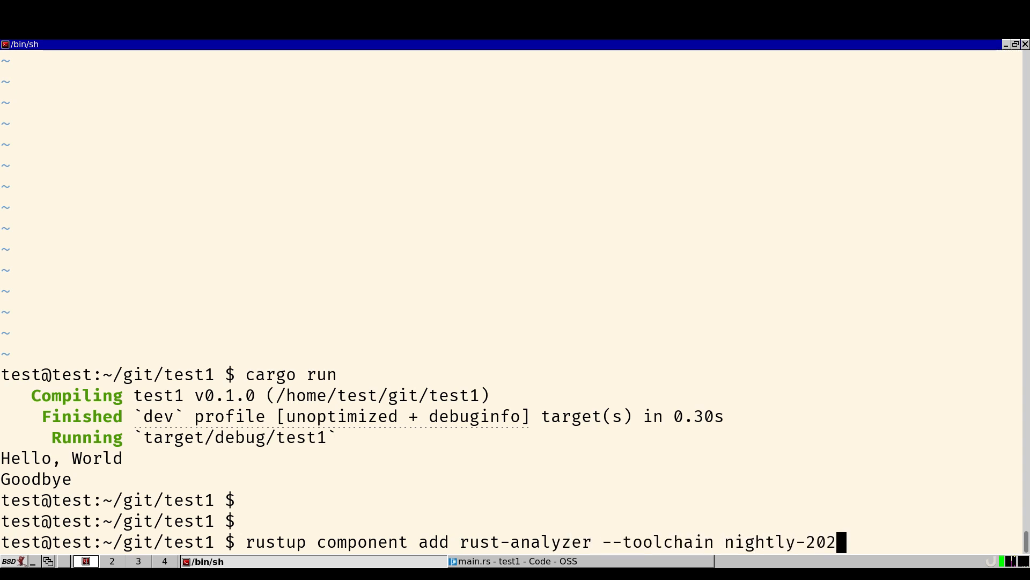
{"action": "type", "text": "5-02-11"}
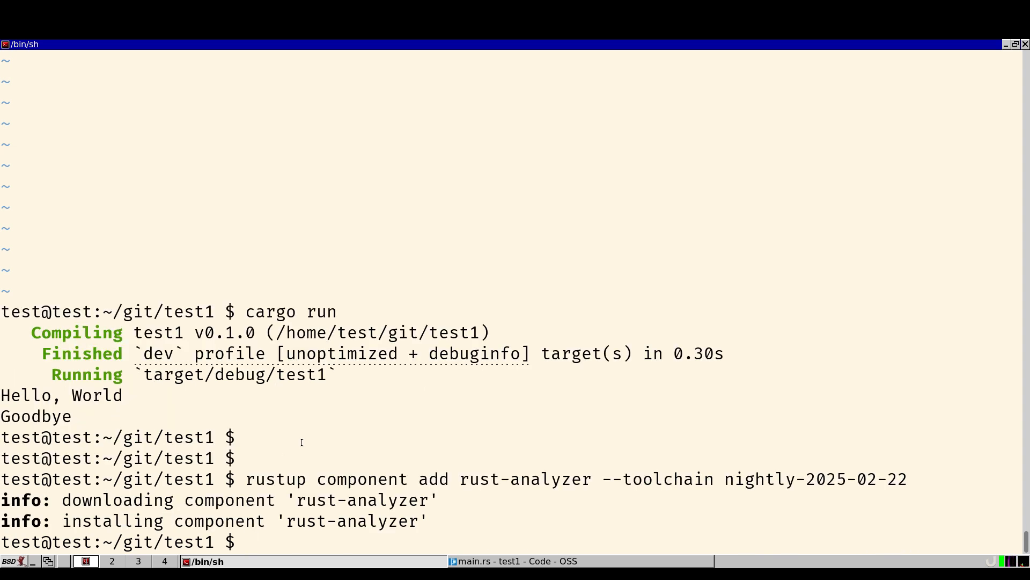
Locate the installed binary with which rust-analyzer.
{"action": "type", "text": "which"}
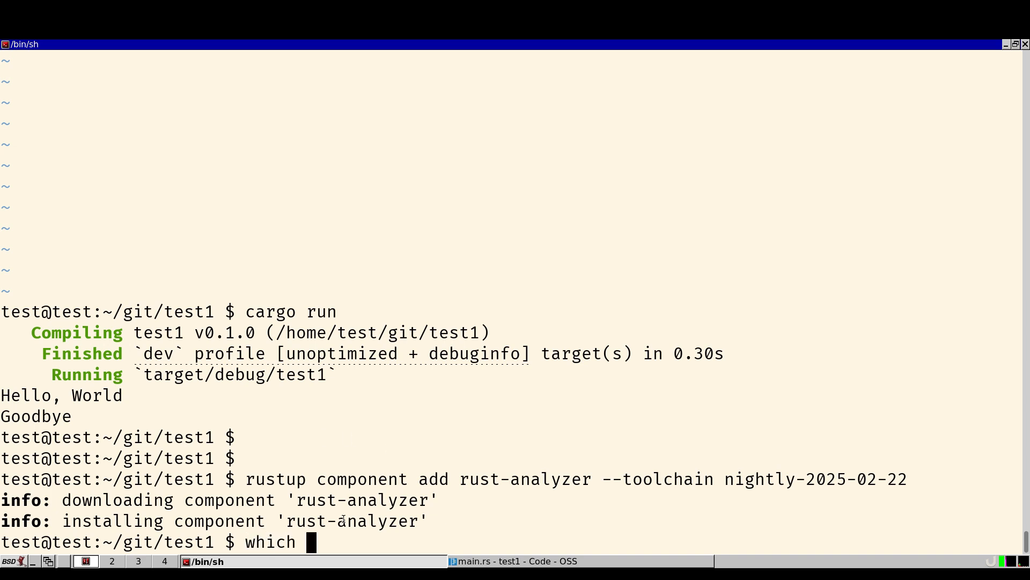
{"action": "type", "text": "rust-analyzer"}
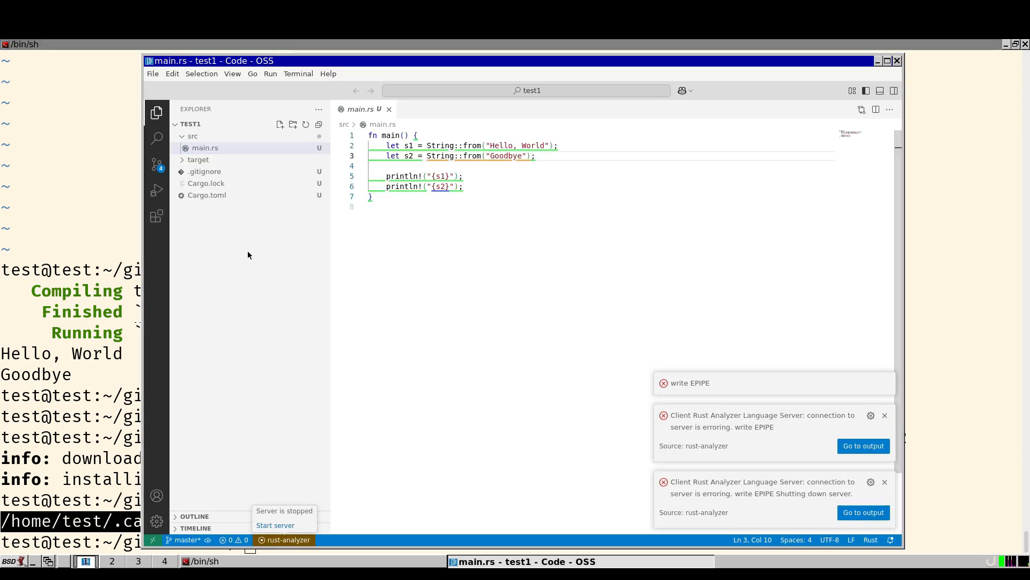
Go to the editor Settings and expand the Extensions categories.
{"action": "left_click", "coordinate": [152, 73]}
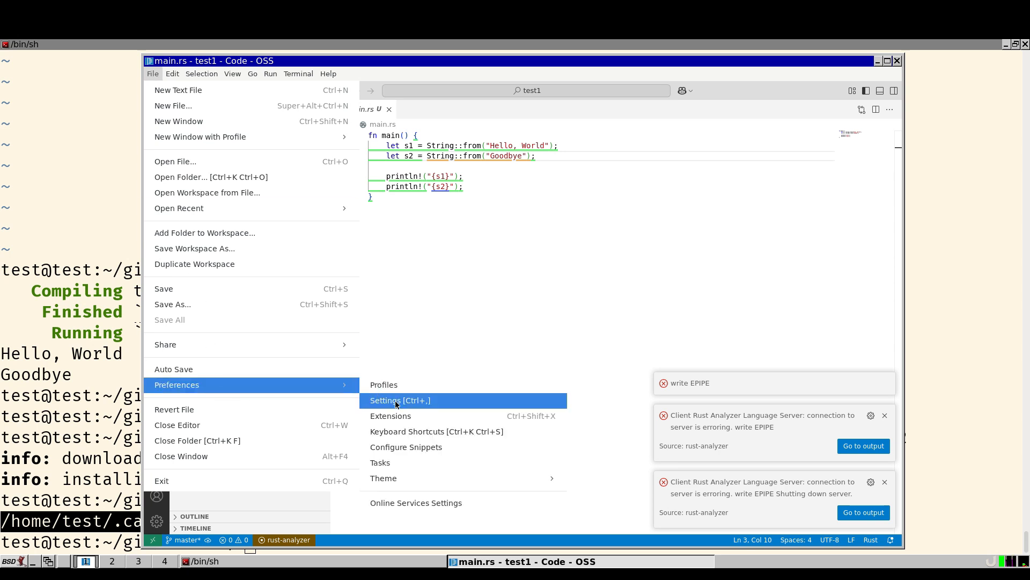
{"action": "left_click", "coordinate": [400, 401]}
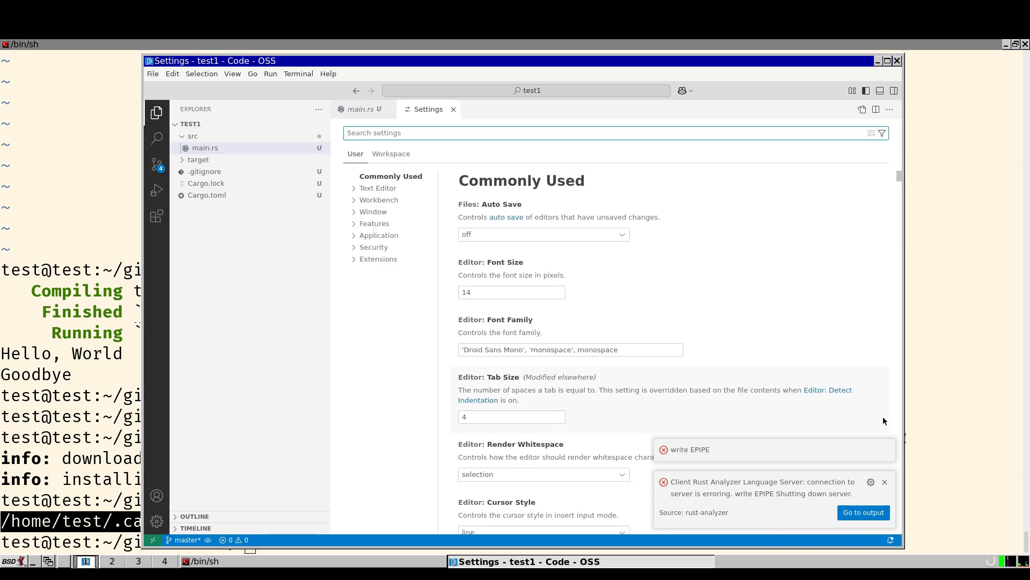
{"action": "left_click", "coordinate": [378, 258]}
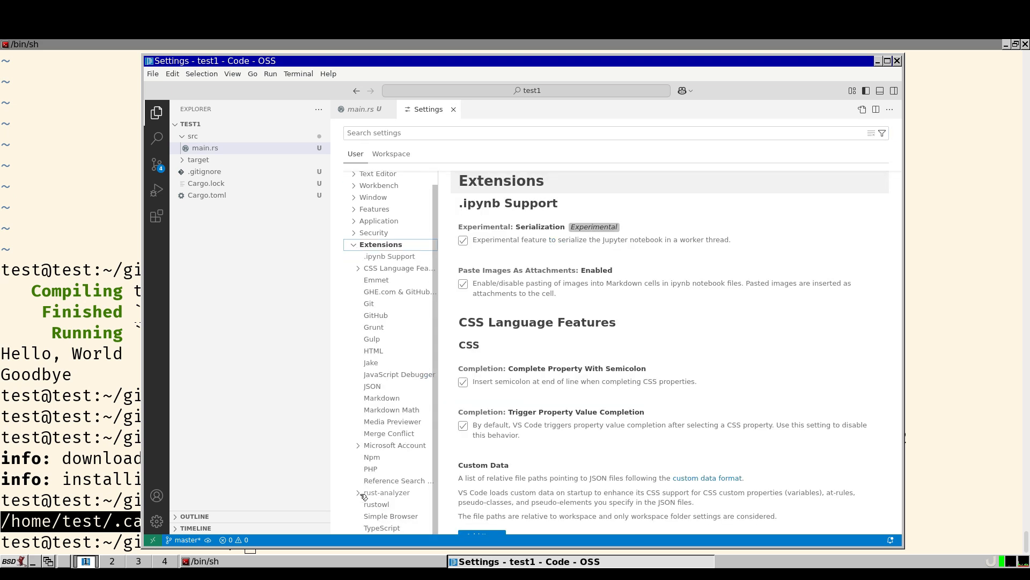
Under rust-analyzer > server, choose Edit in settings.json for the Server: Path setting.
{"action": "left_click", "coordinate": [388, 493]}
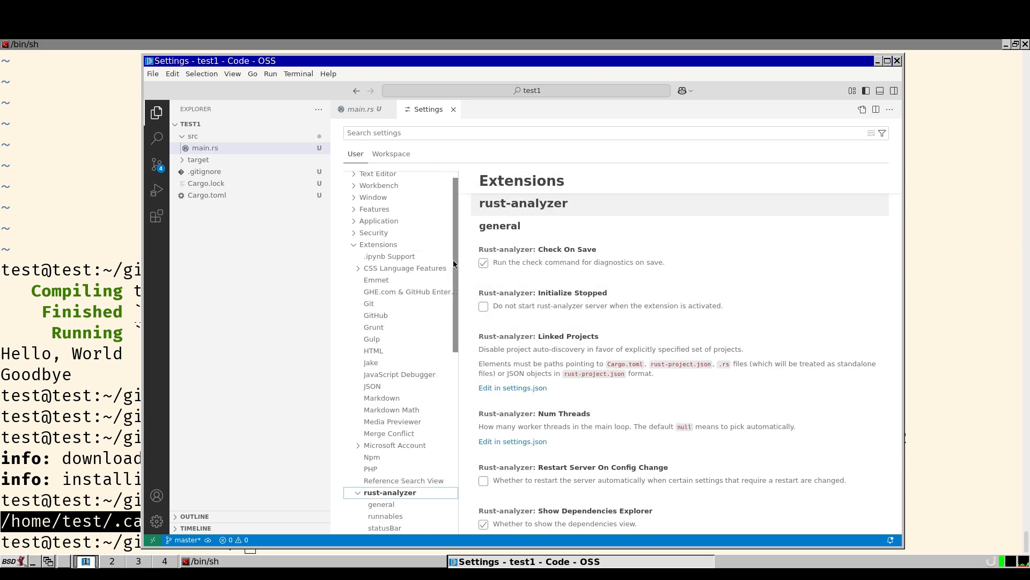
{"action": "left_click", "coordinate": [380, 316]}
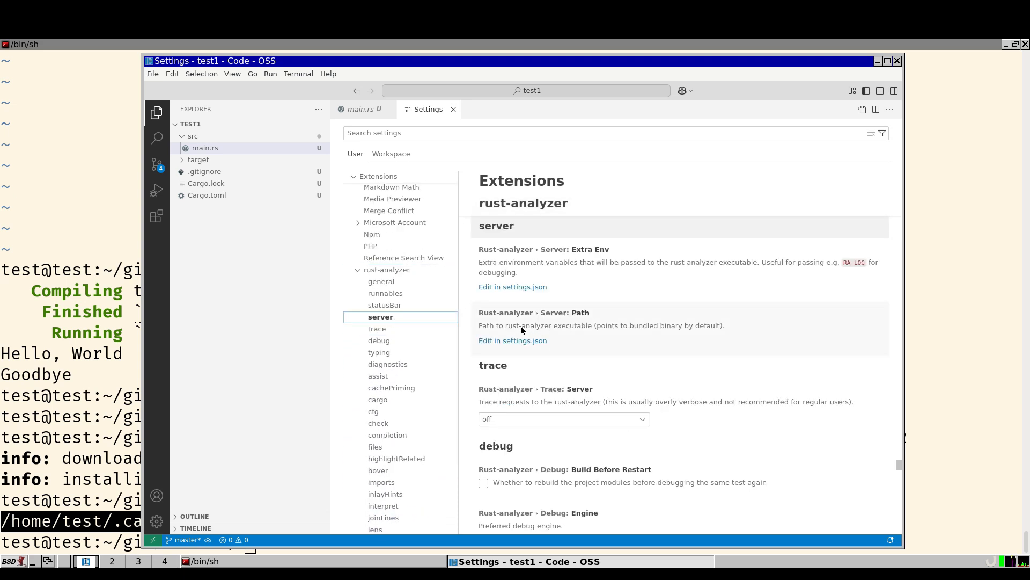
{"action": "mouse_move", "coordinate": [589, 334]}
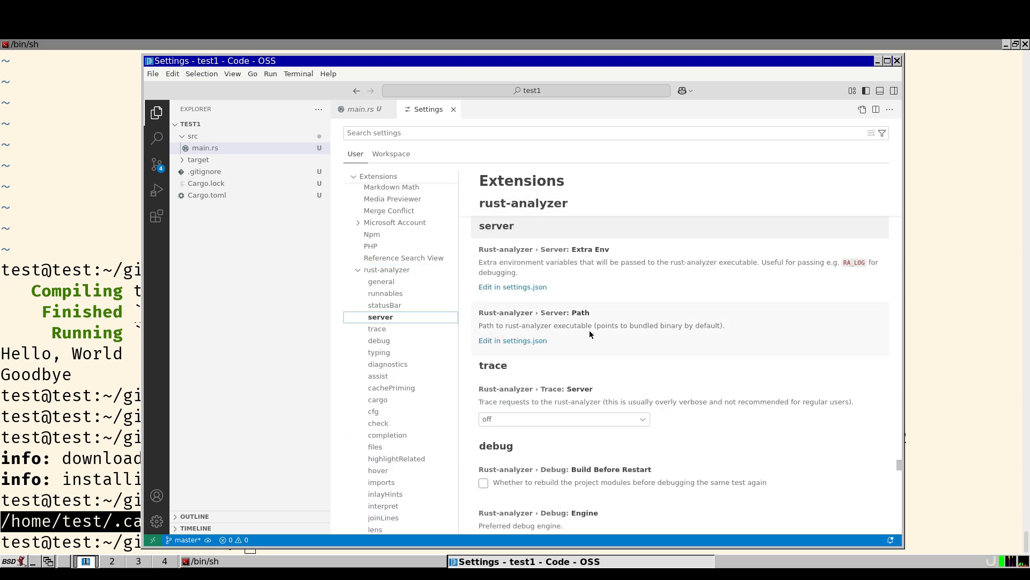
{"action": "mouse_move", "coordinate": [513, 340]}
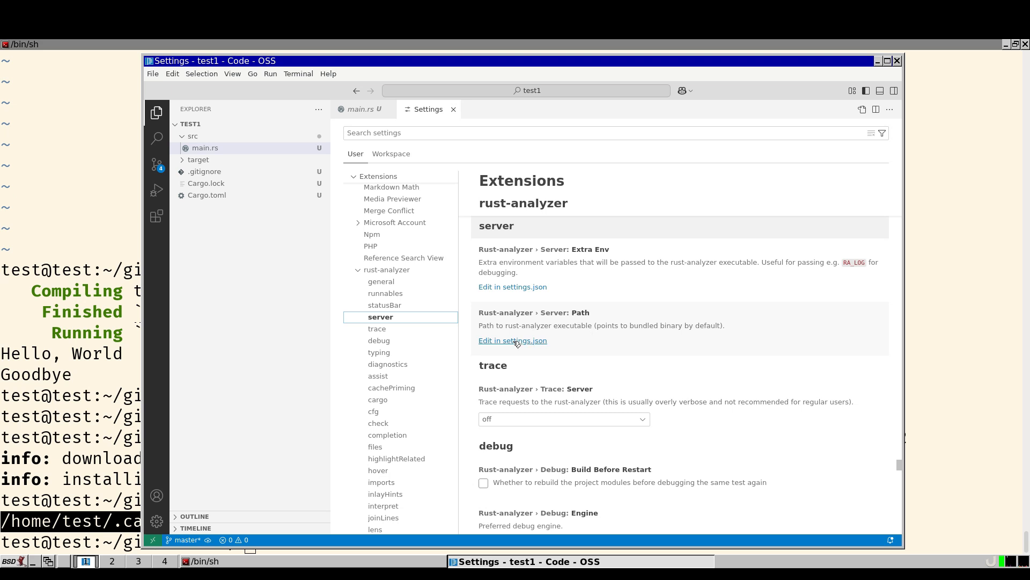
{"action": "left_click", "coordinate": [513, 340]}
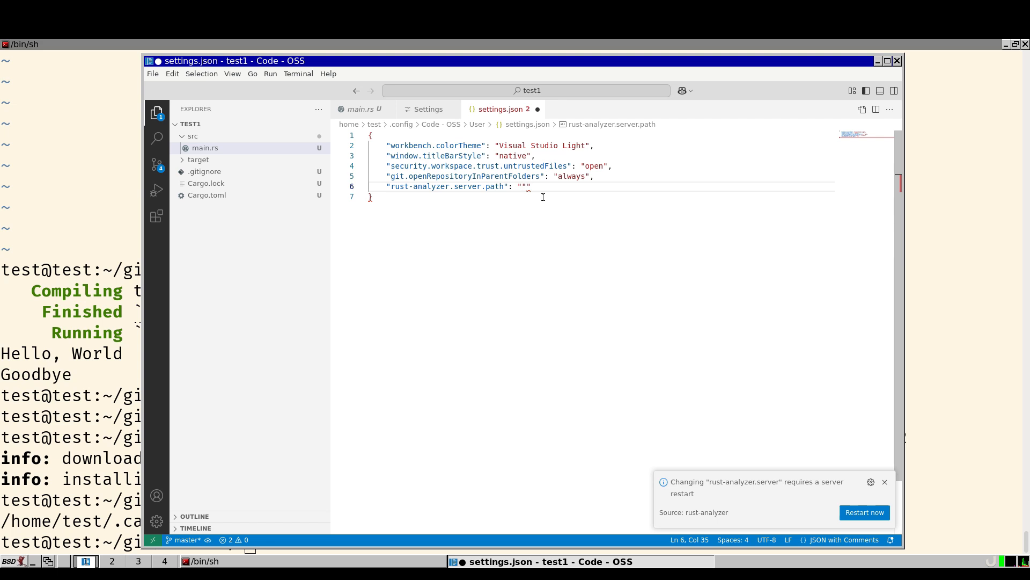
Set rust-analyzer.server.path to /home/test/.cargo/bin/rust-analyzer in settings.json.
{"action": "type", "text": "/home/test/.cargo/bin/rust-analyzer"}
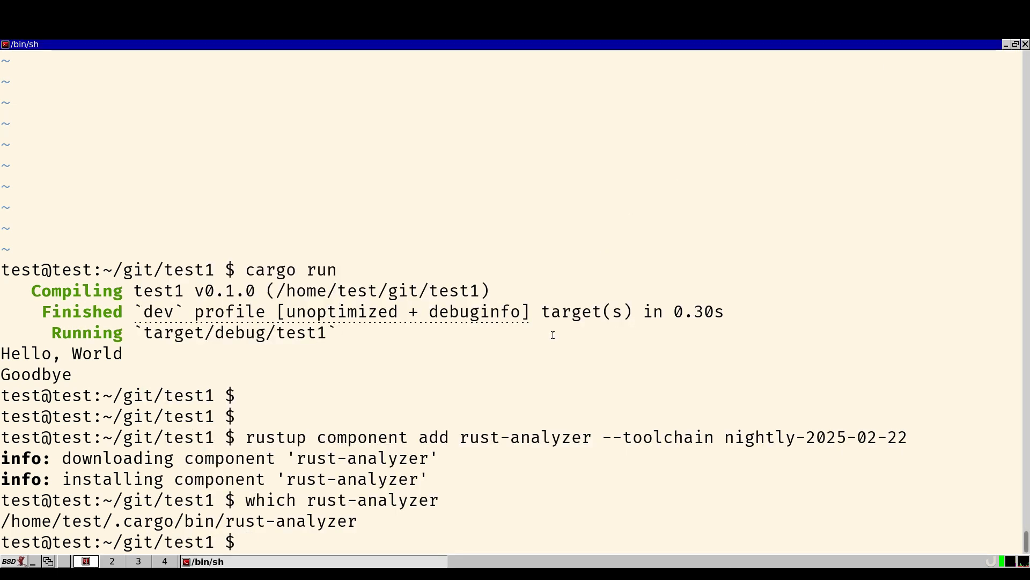
{"action": "type", "text": "vscode"}
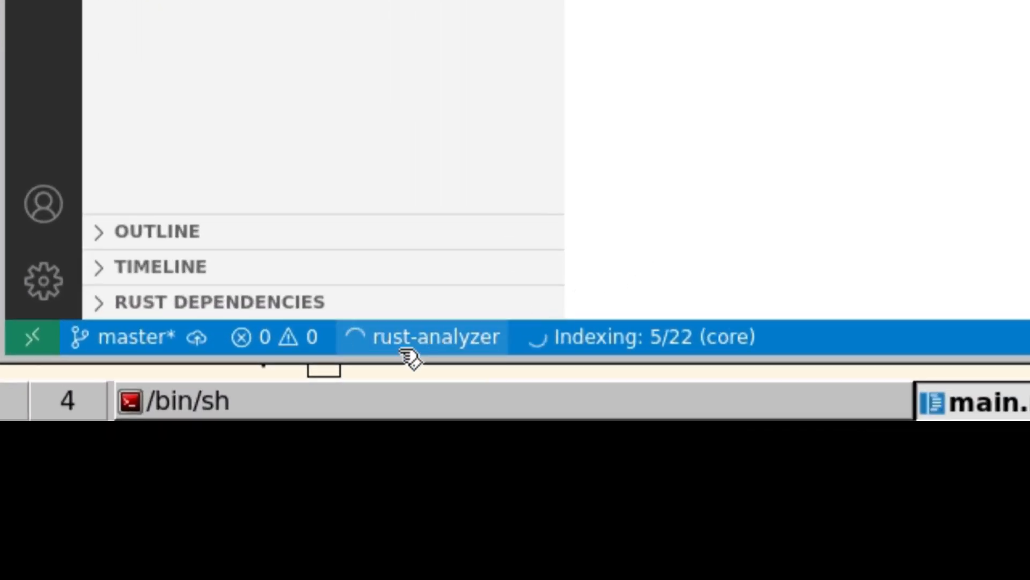
{"action": "mouse_move", "coordinate": [745, 367]}
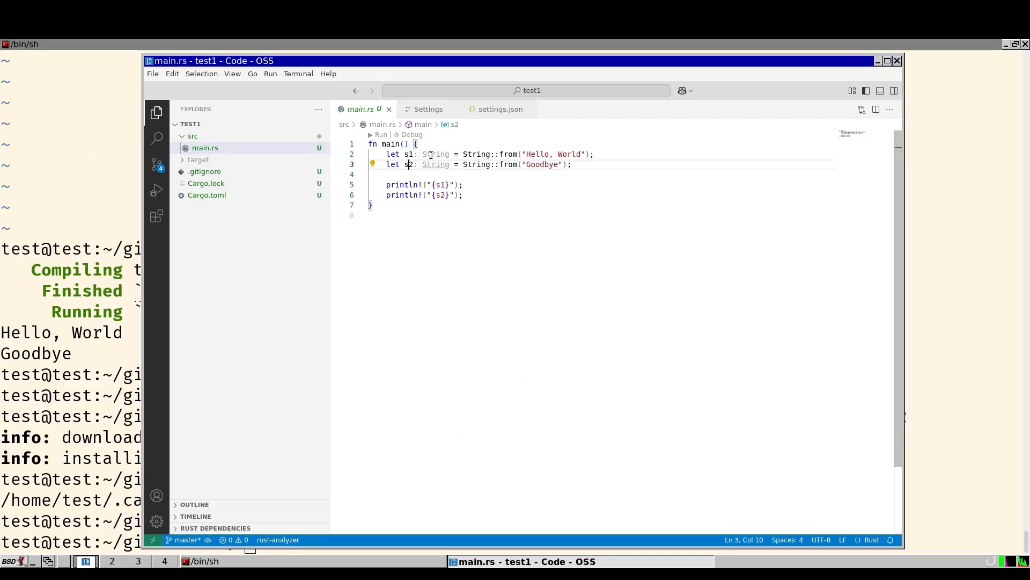
{"action": "mouse_move", "coordinate": [435, 164]}
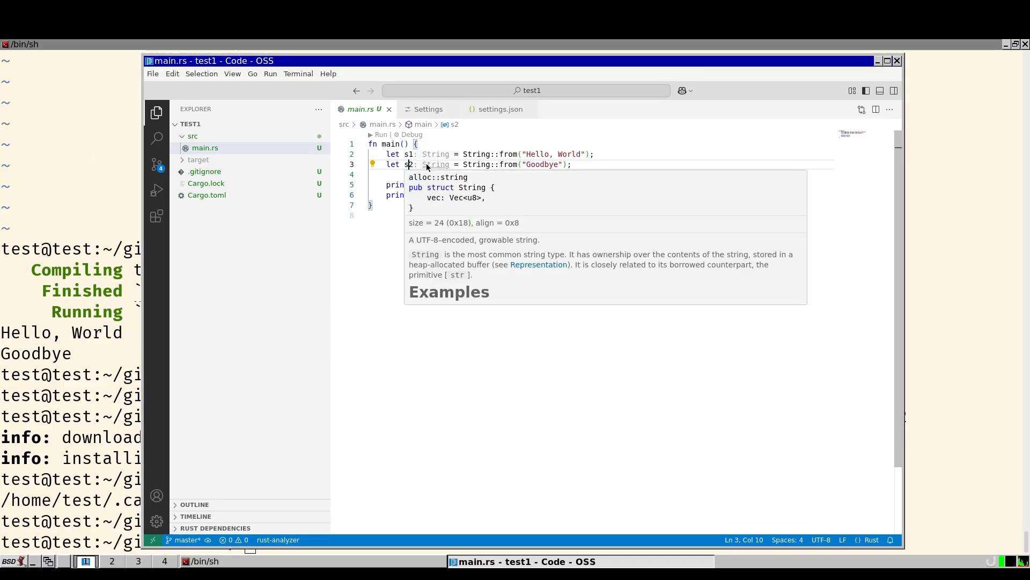